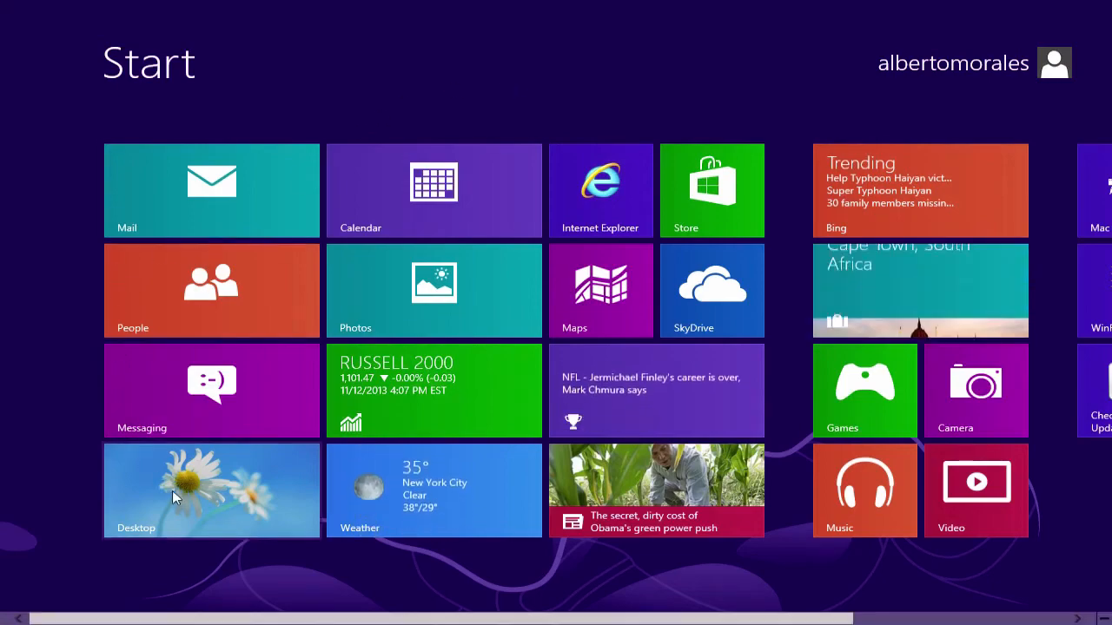
Step: Switch from the Start screen to the desktop using the Desktop tile
left_click(211, 490)
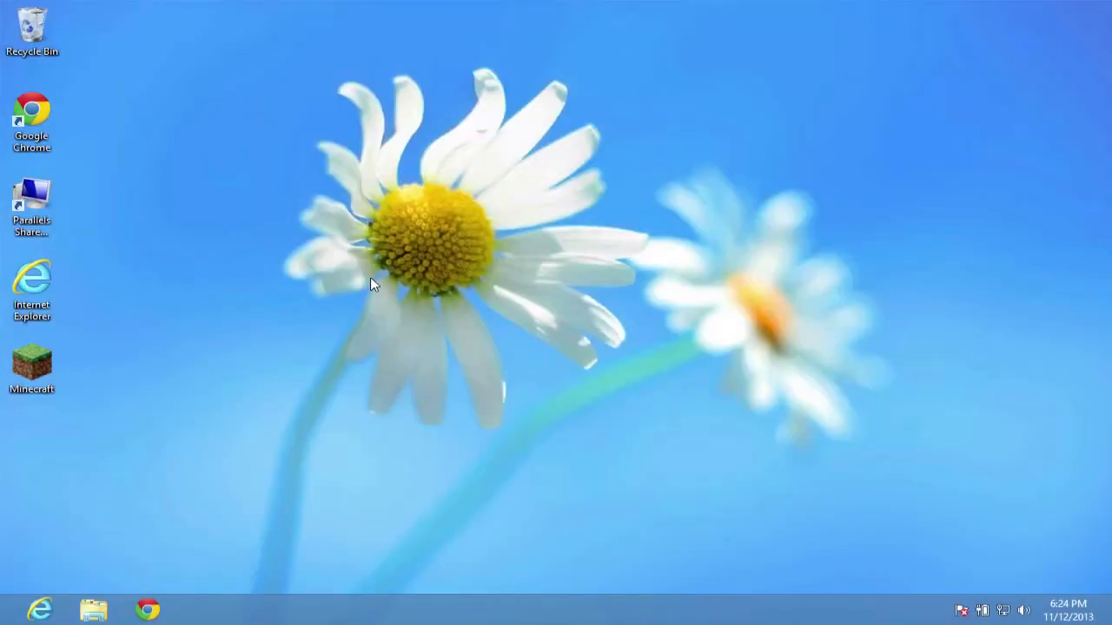
mouse_move(365, 215)
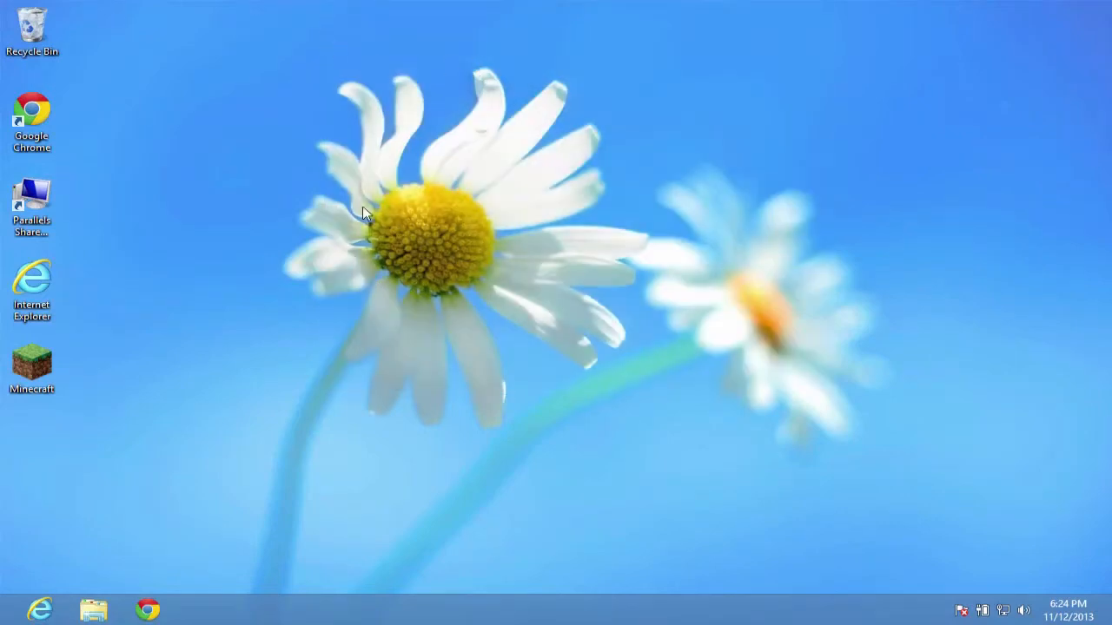
mouse_move(143, 243)
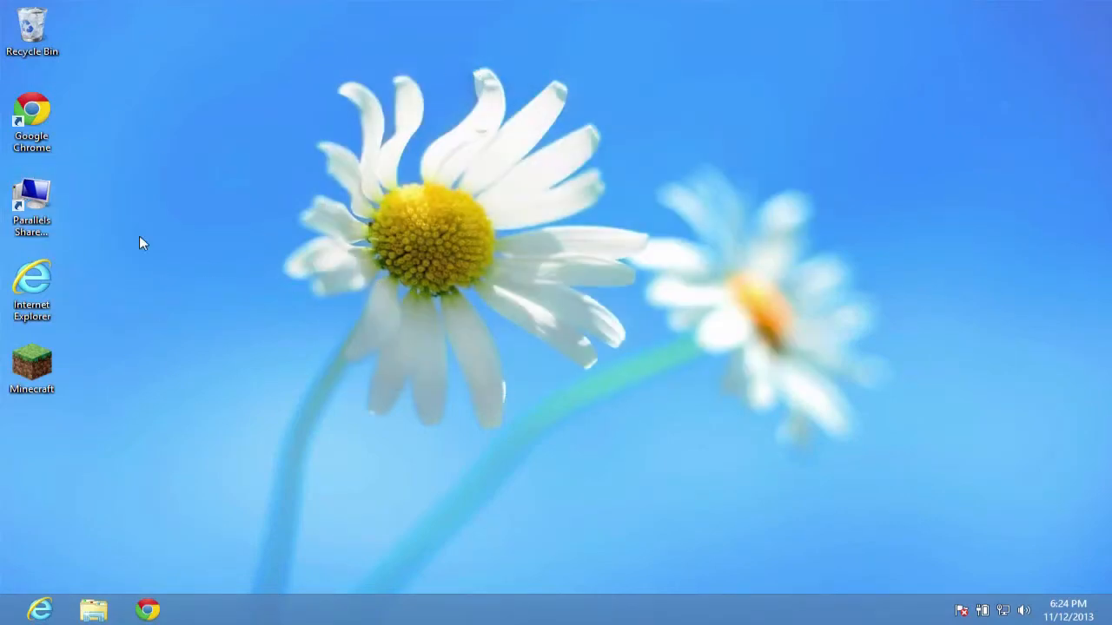
mouse_move(16, 595)
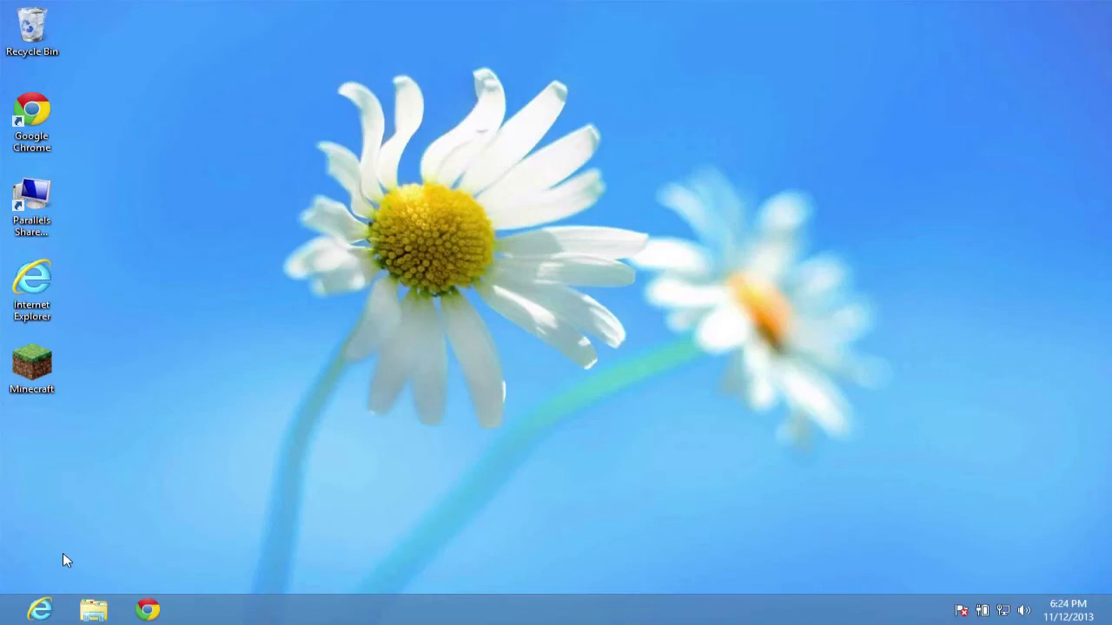
mouse_move(86, 571)
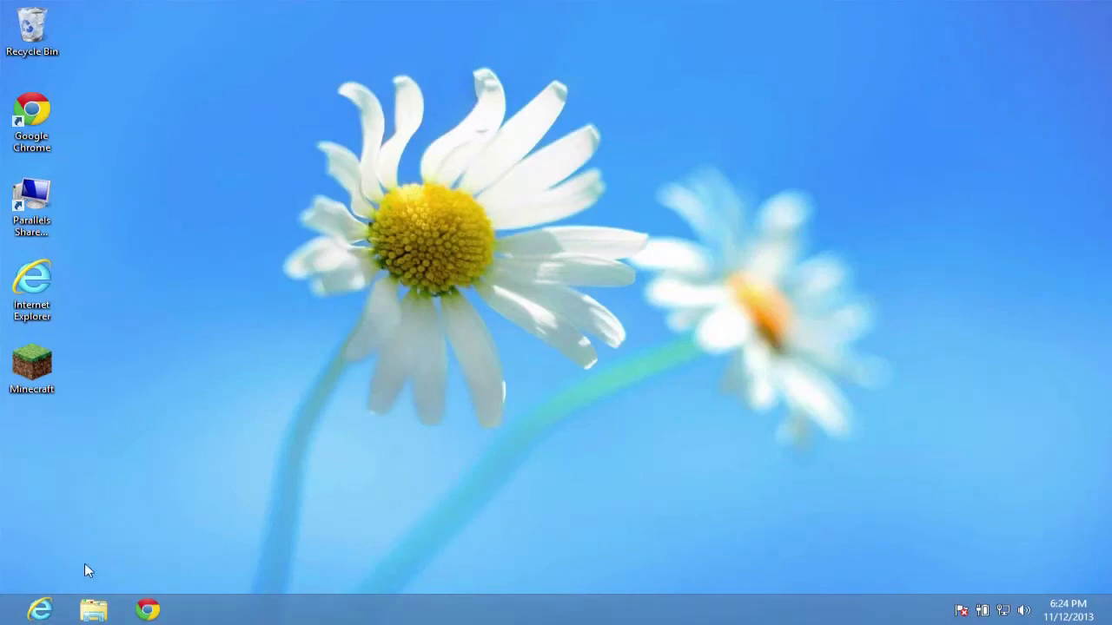
mouse_move(328, 446)
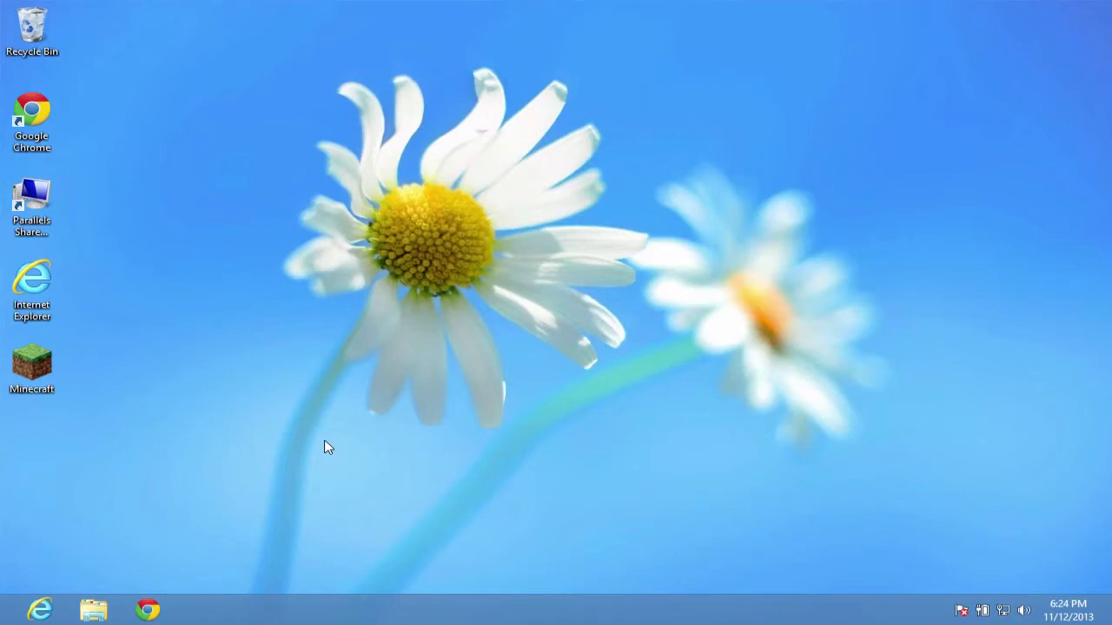
mouse_move(340, 435)
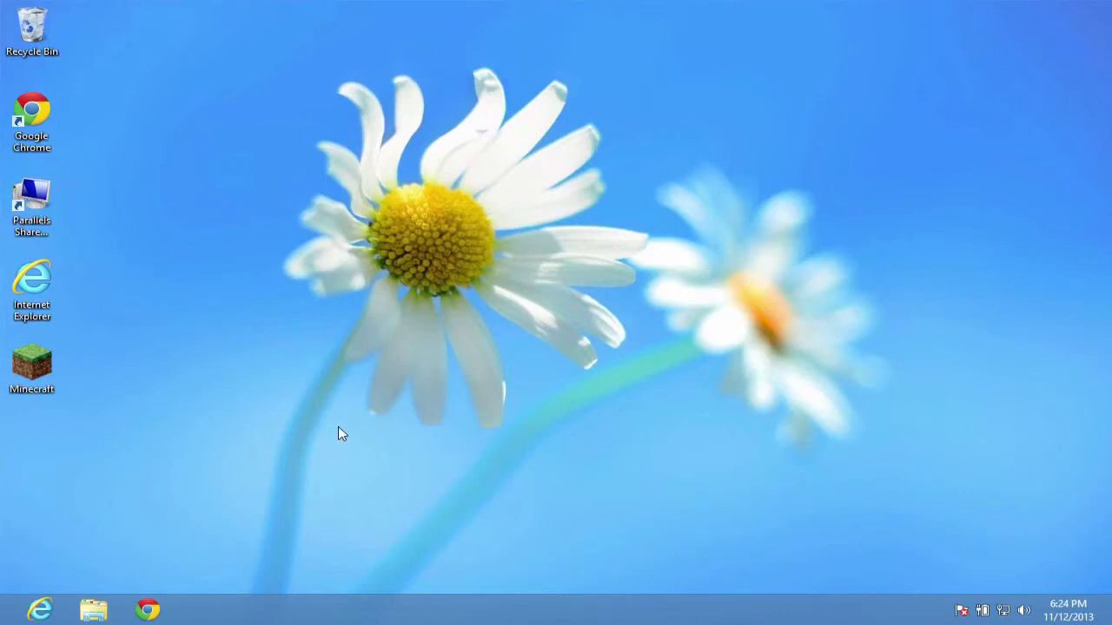
mouse_move(411, 366)
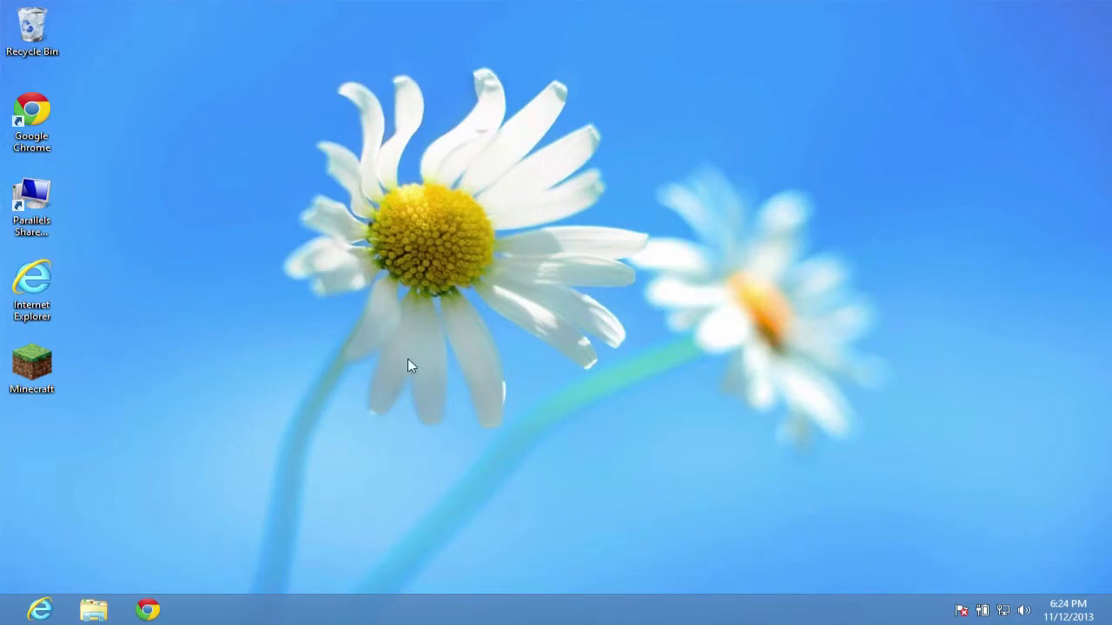
mouse_move(885, 391)
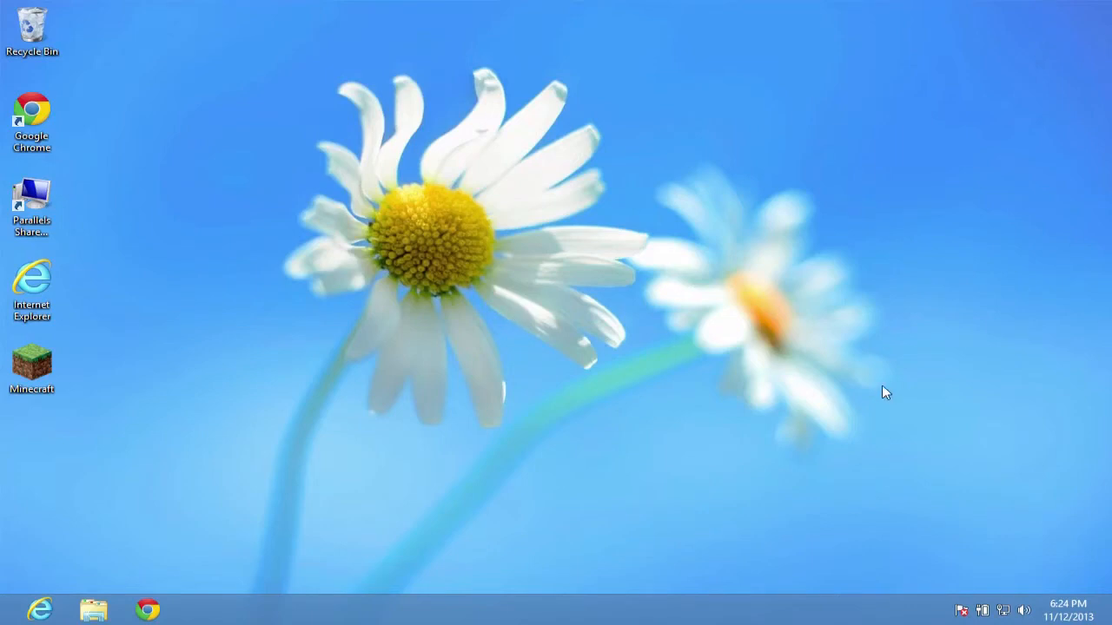
mouse_move(1099, 28)
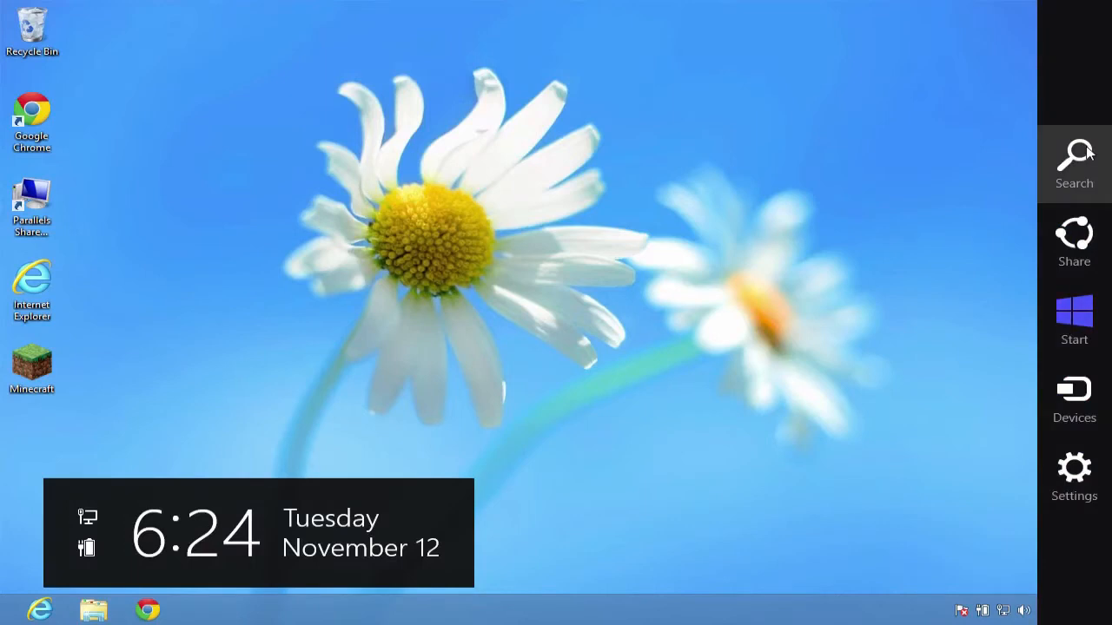
mouse_move(1088, 154)
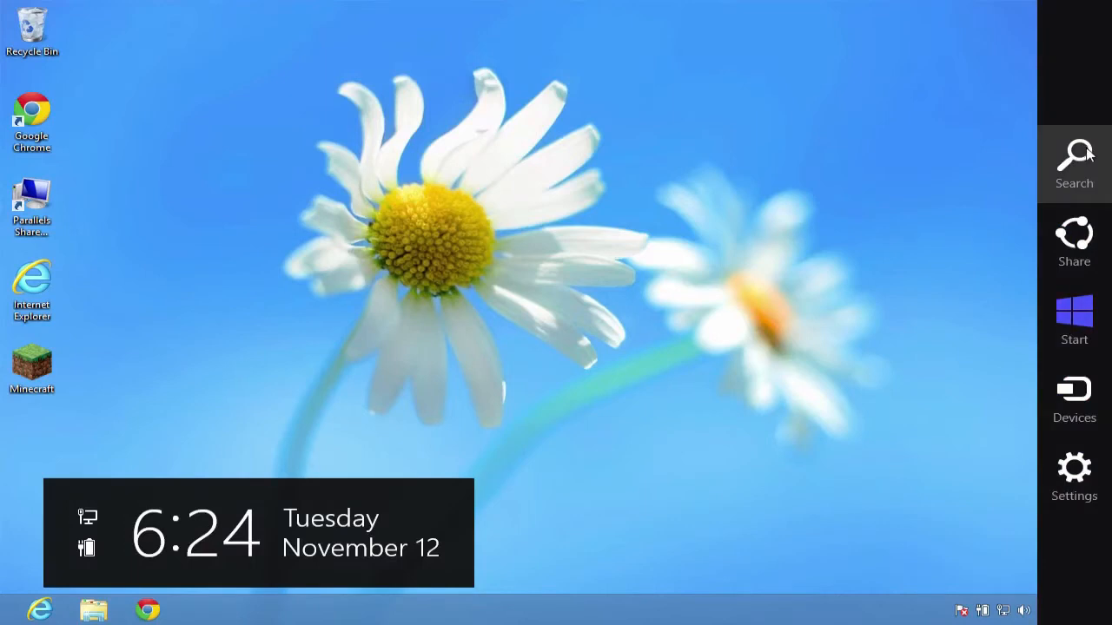
mouse_move(1074, 241)
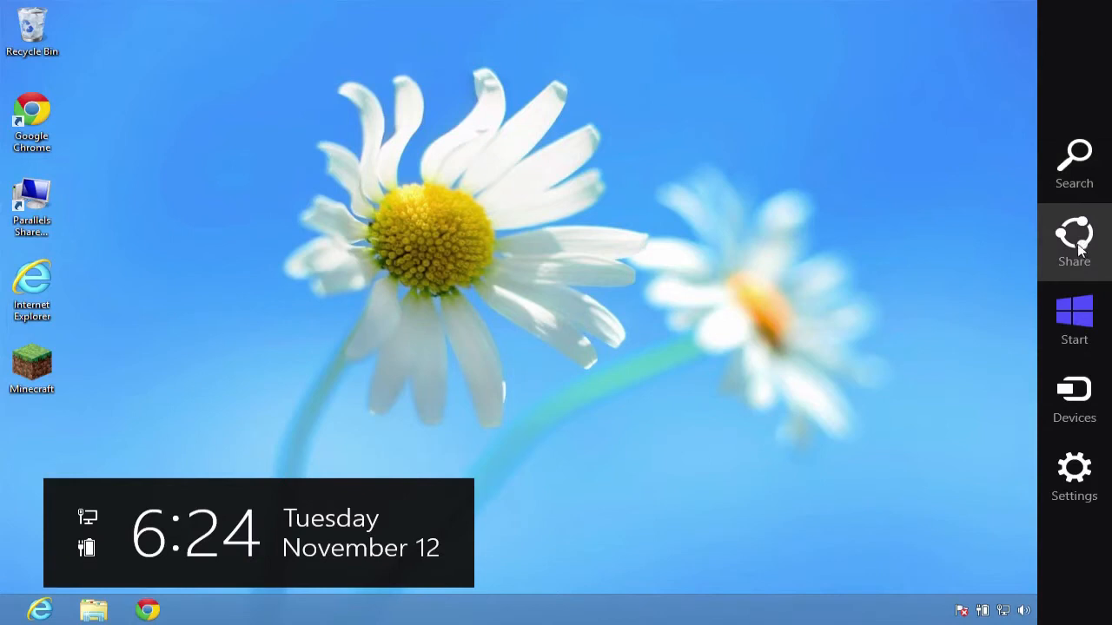
mouse_move(1073, 321)
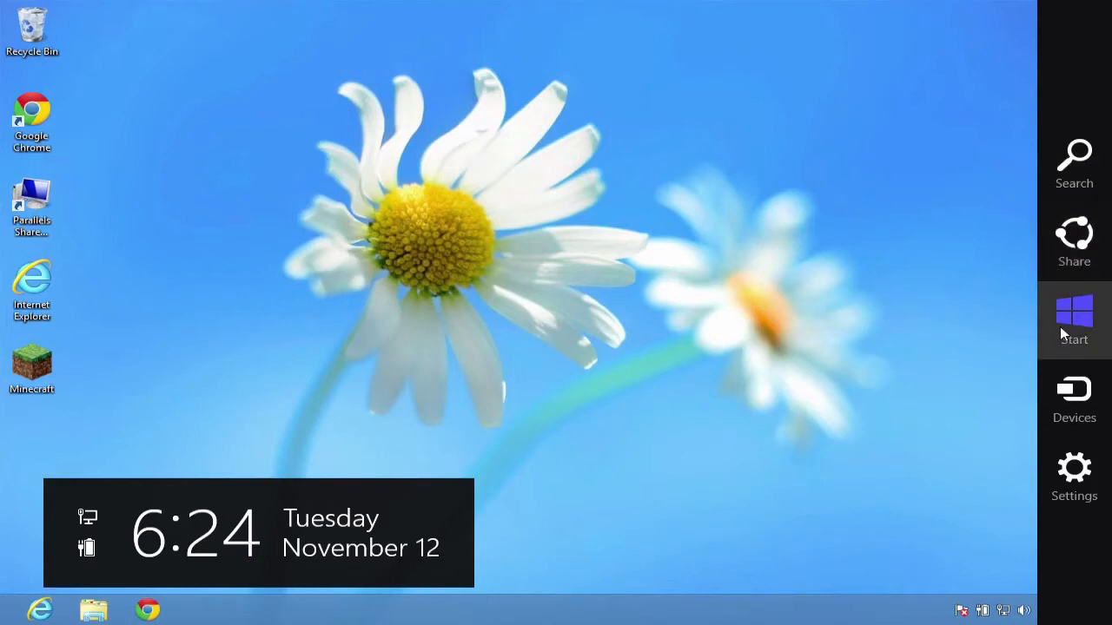
mouse_move(1074, 476)
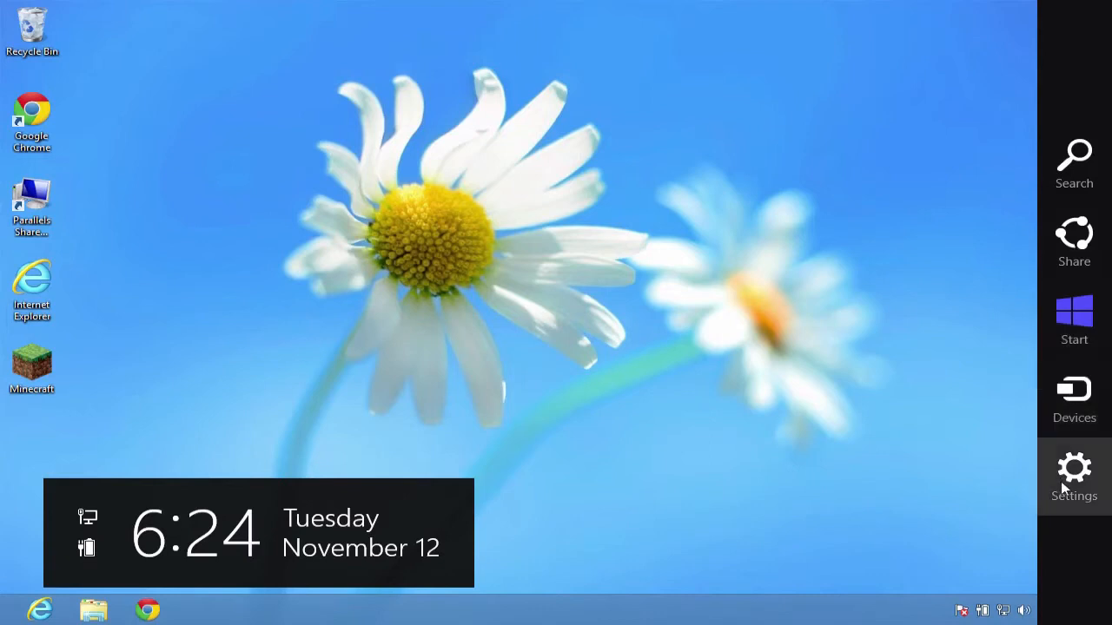
Step: Open the Settings charm to view network, volume and brightness quick settings
left_click(1074, 473)
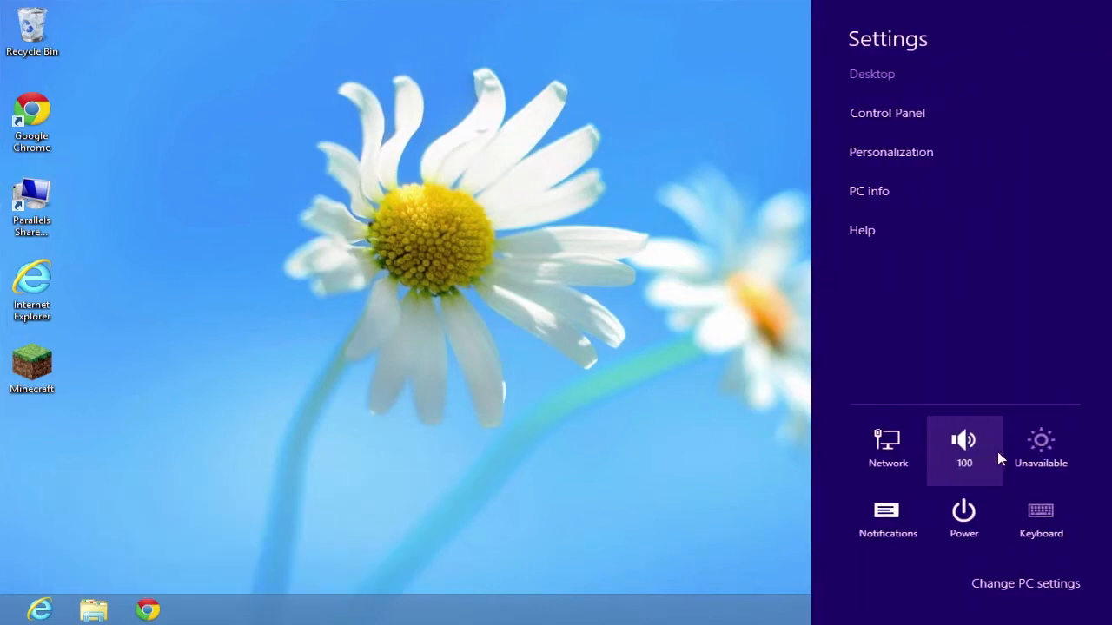
mouse_move(954, 100)
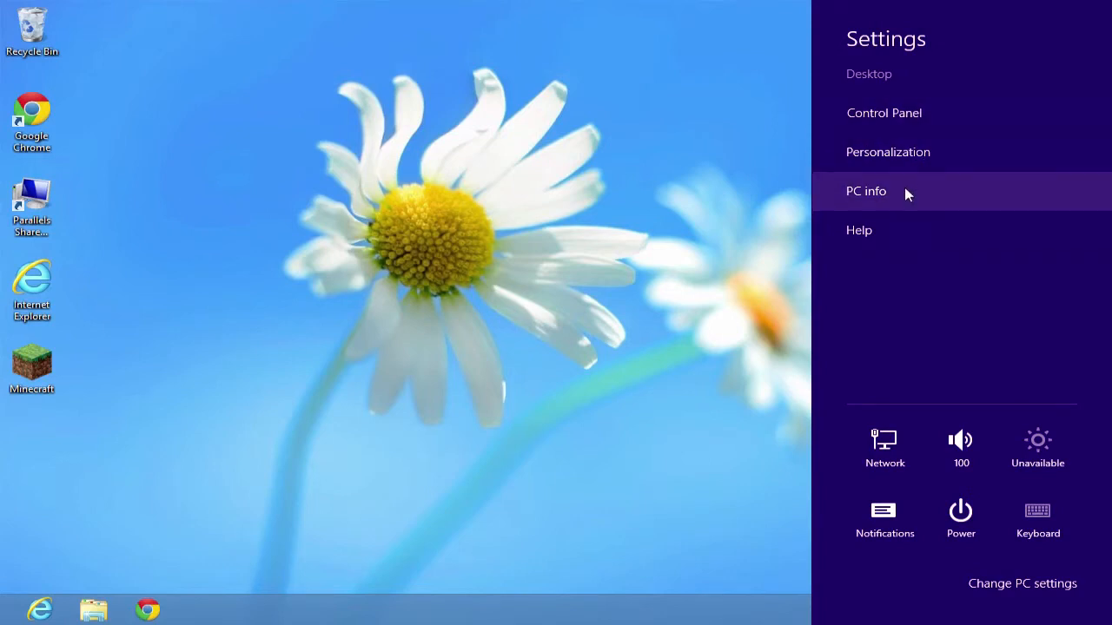
mouse_move(895, 113)
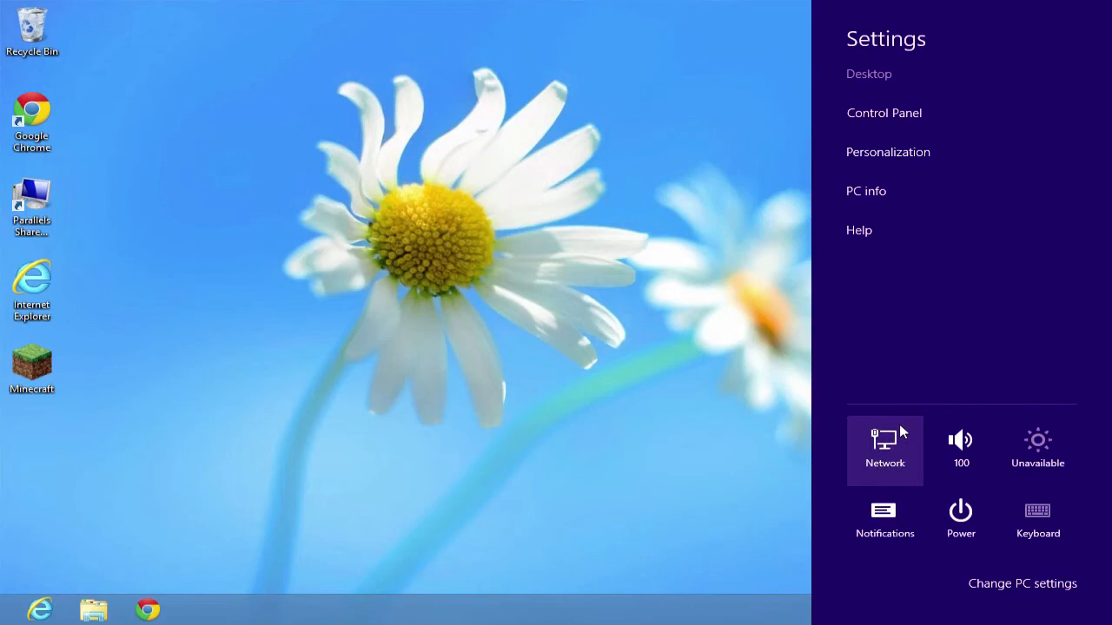
mouse_move(961, 447)
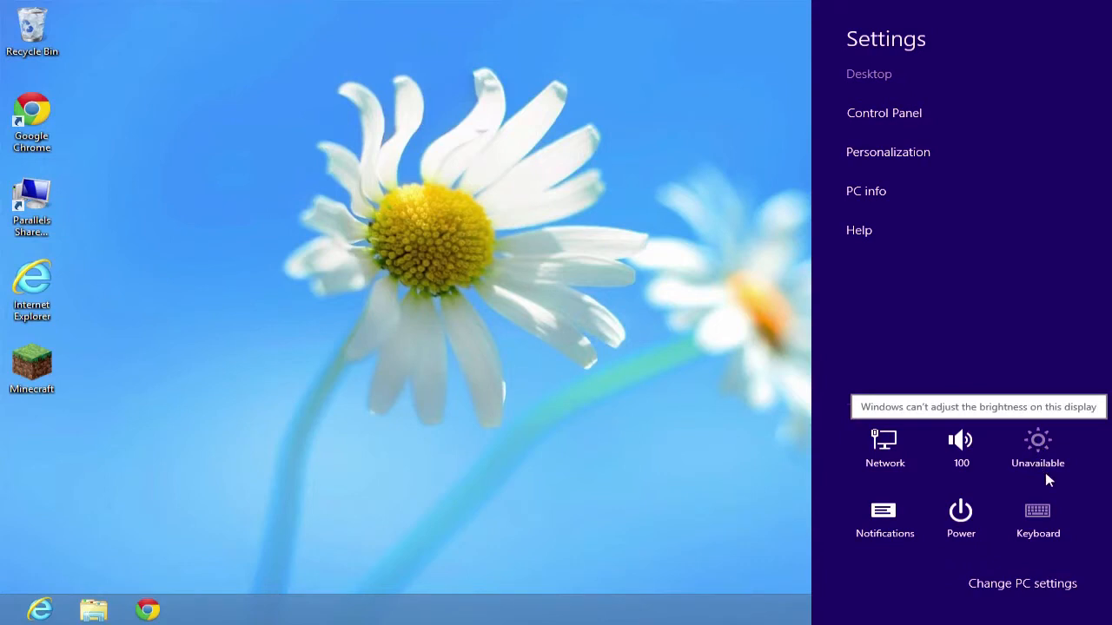
mouse_move(1037, 469)
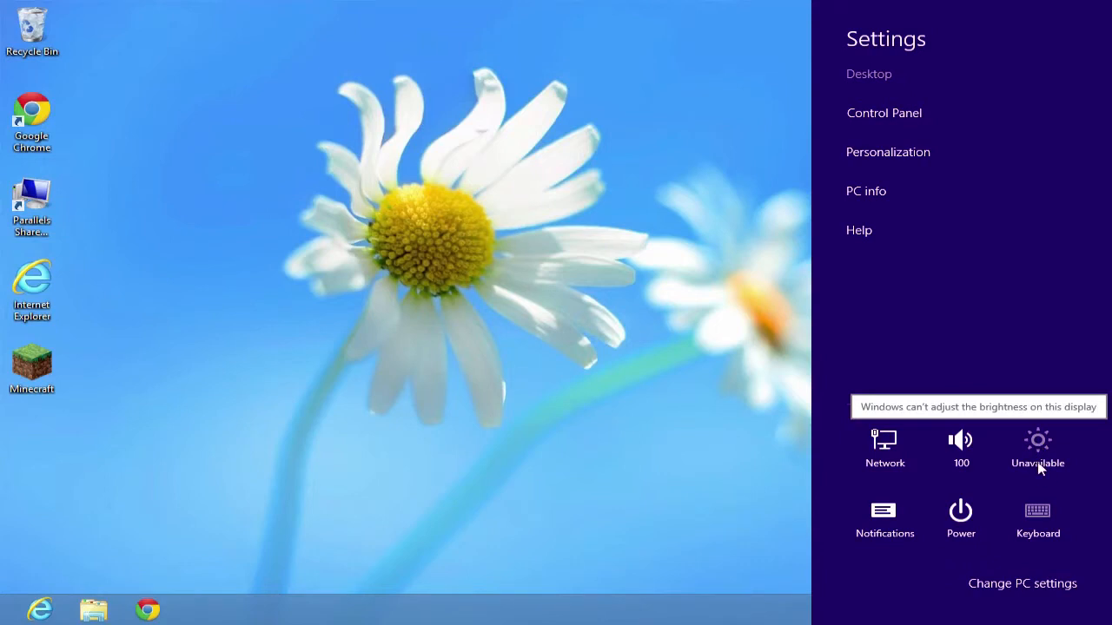
mouse_move(1037, 470)
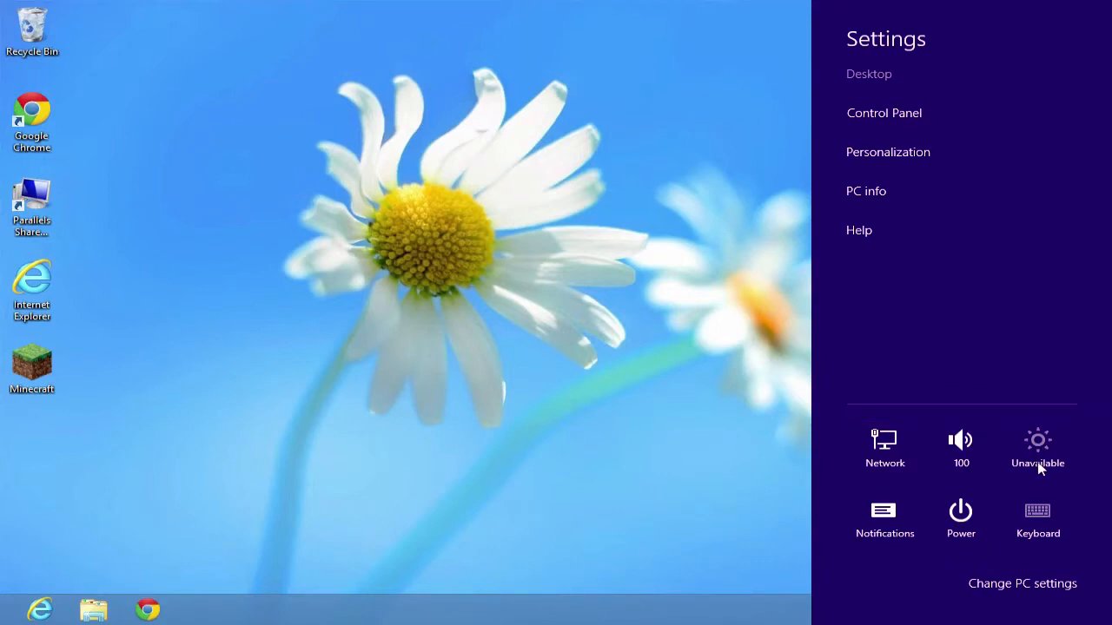
mouse_move(988, 360)
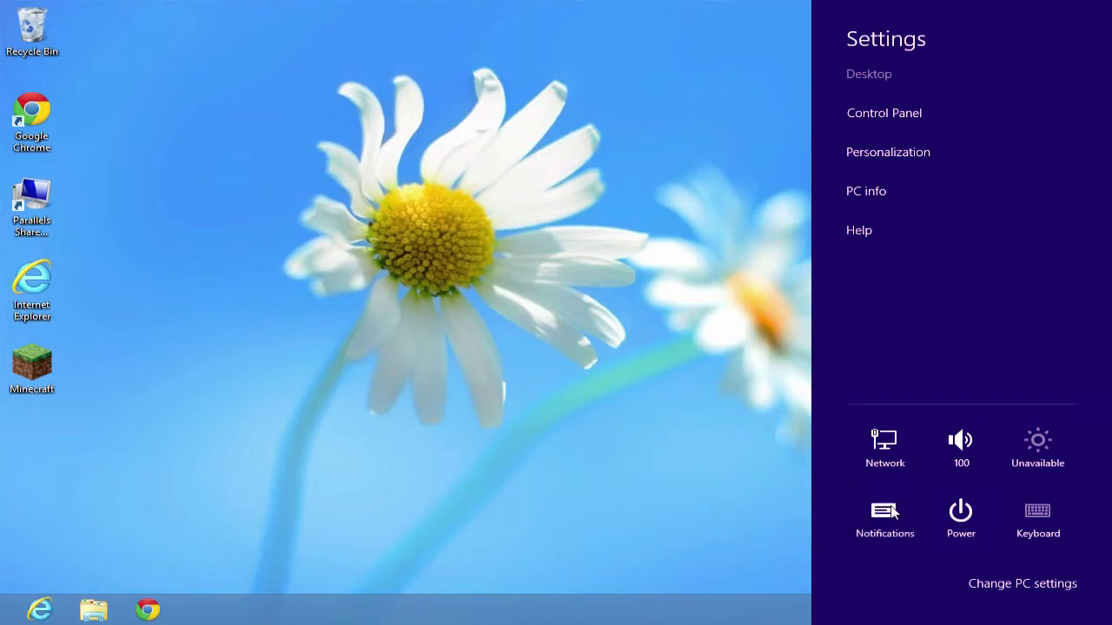
Step: Dismiss the Settings pane and bring back the charms bar with the clock overlay
left_click(884, 517)
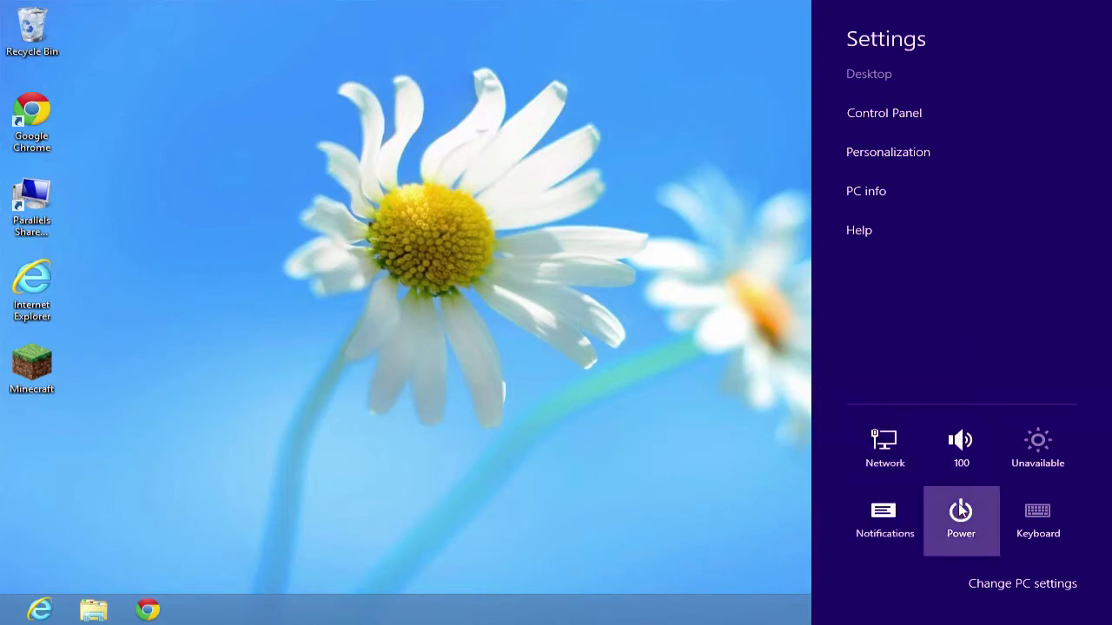
left_click(960, 517)
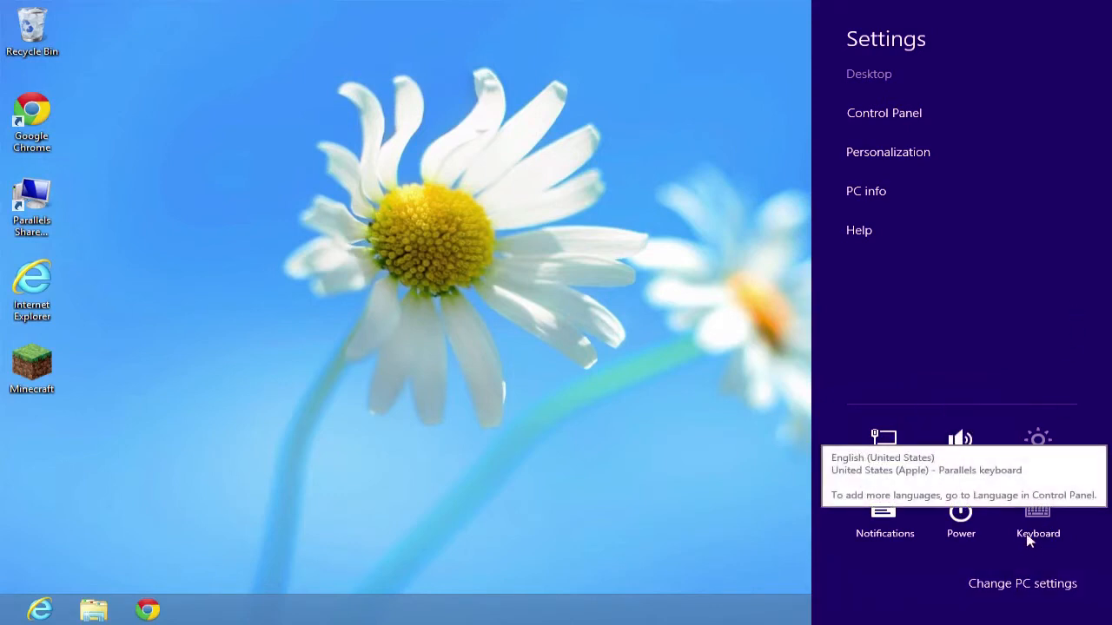
mouse_move(1038, 535)
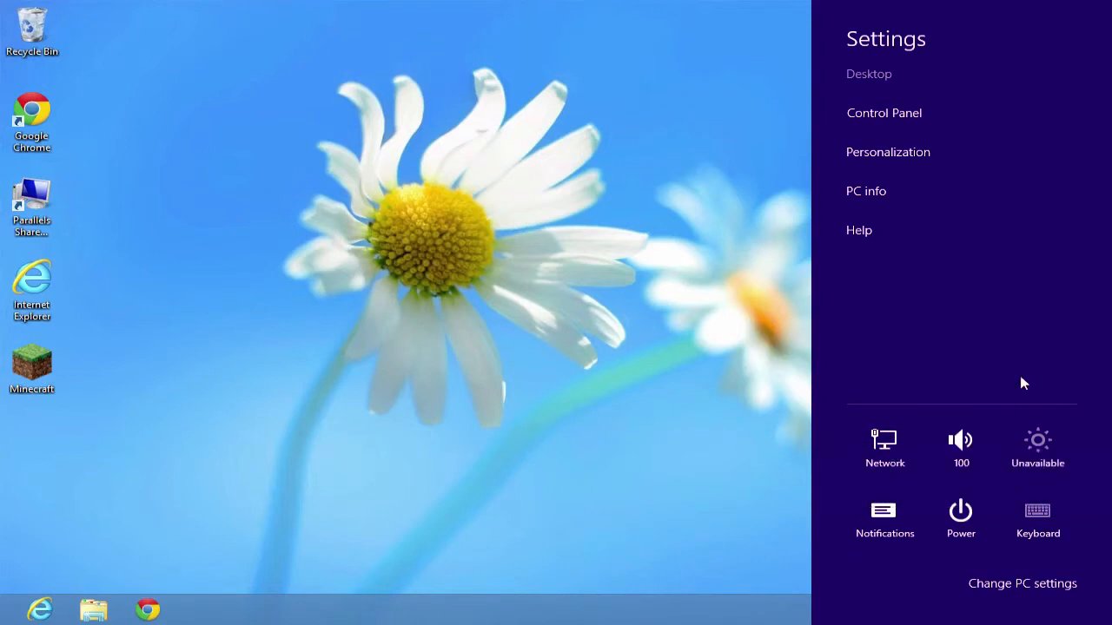
left_click(1023, 583)
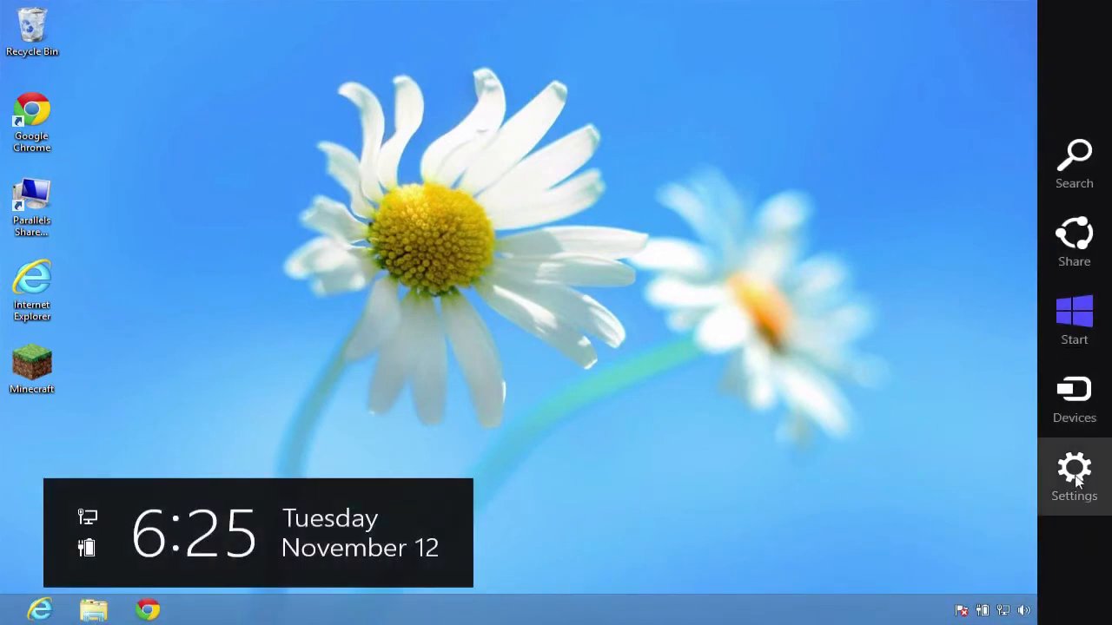
Step: Go to PC settings and show the Personalize Account picture page
left_click(1074, 473)
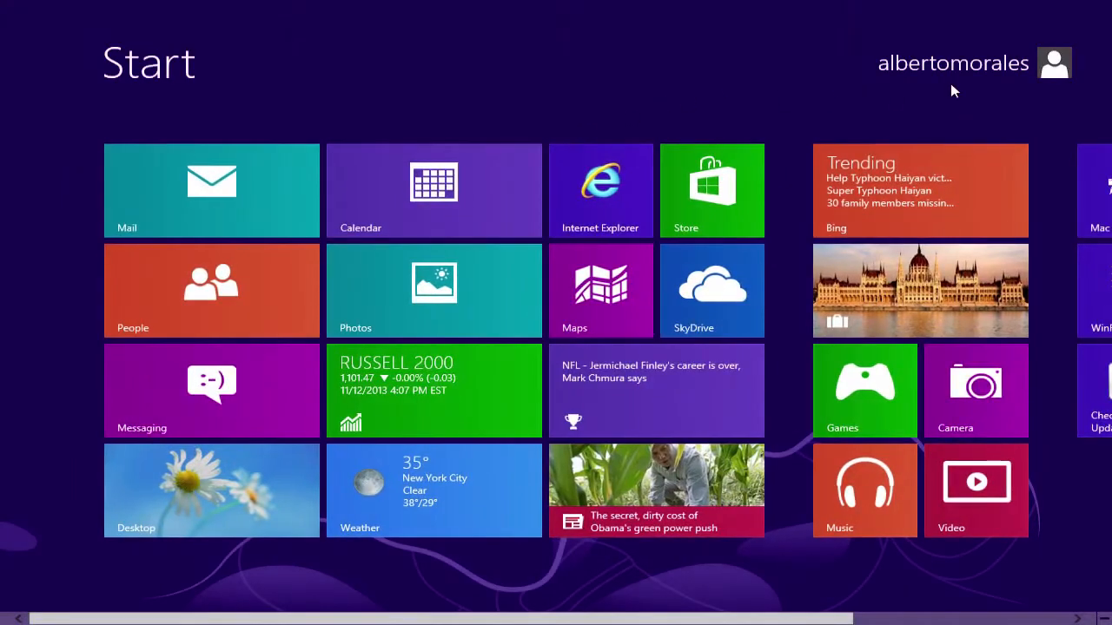
left_click(1054, 63)
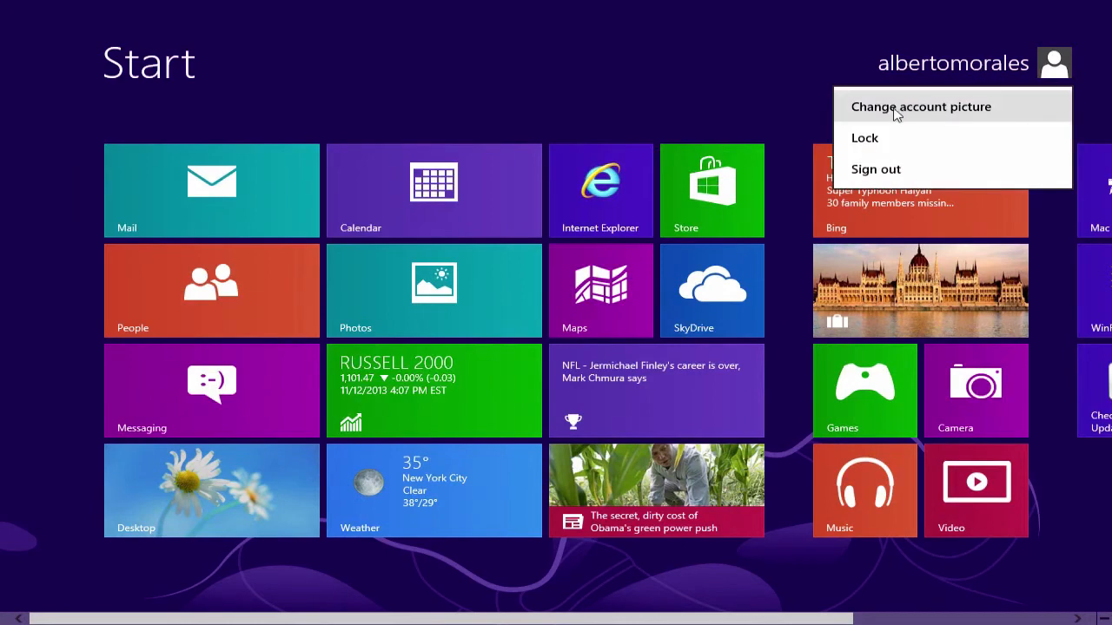
left_click(920, 106)
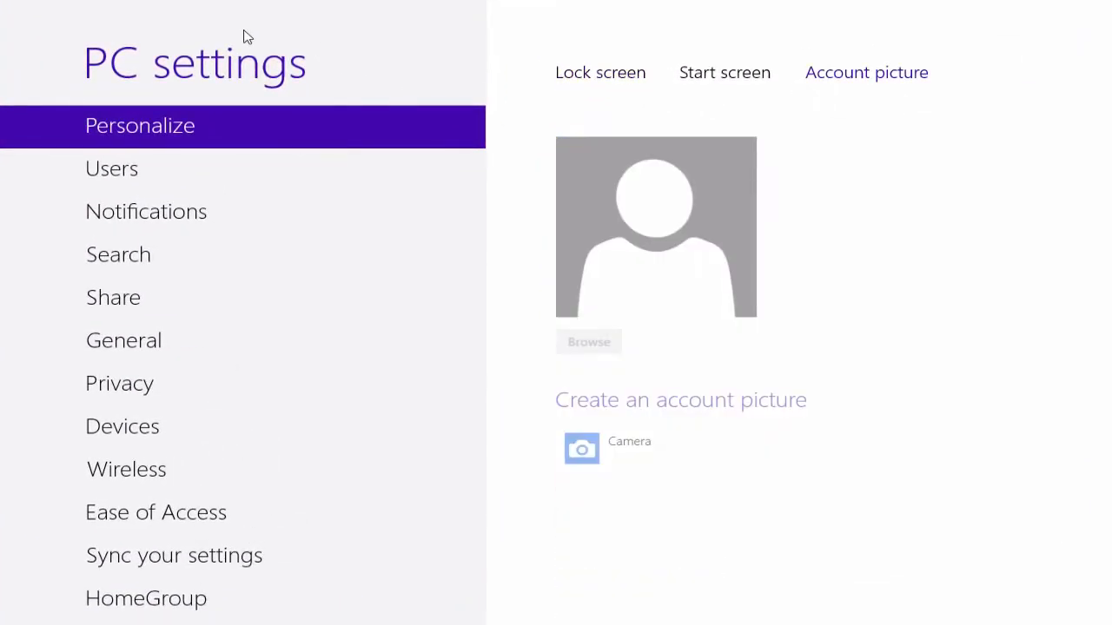
mouse_move(903, 65)
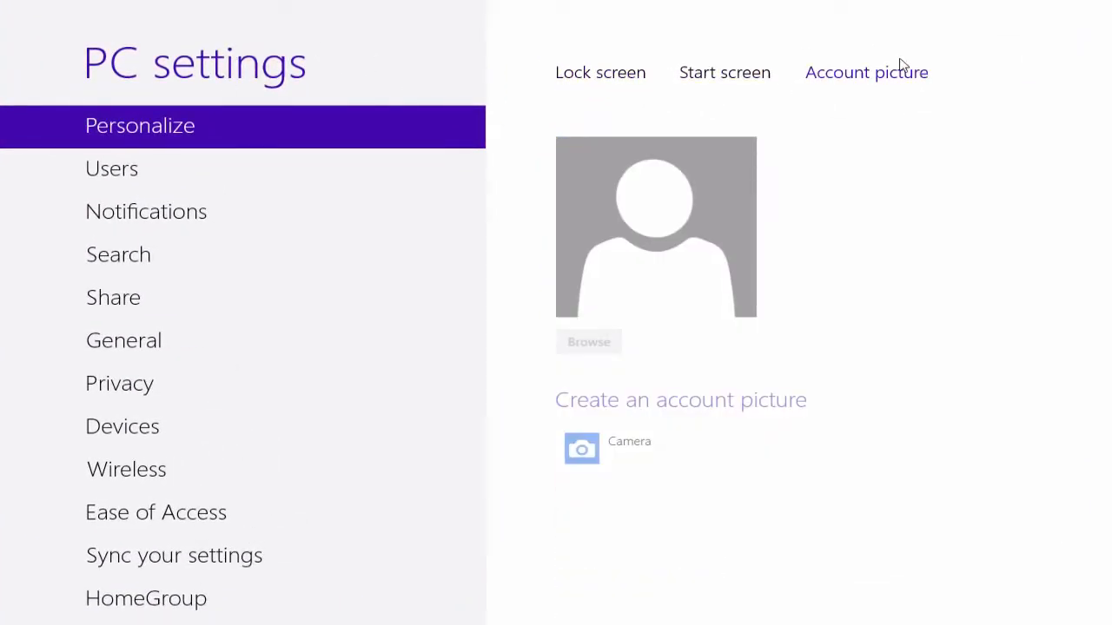
Step: Show the Lock screen page with background pictures and lock screen apps
left_click(600, 72)
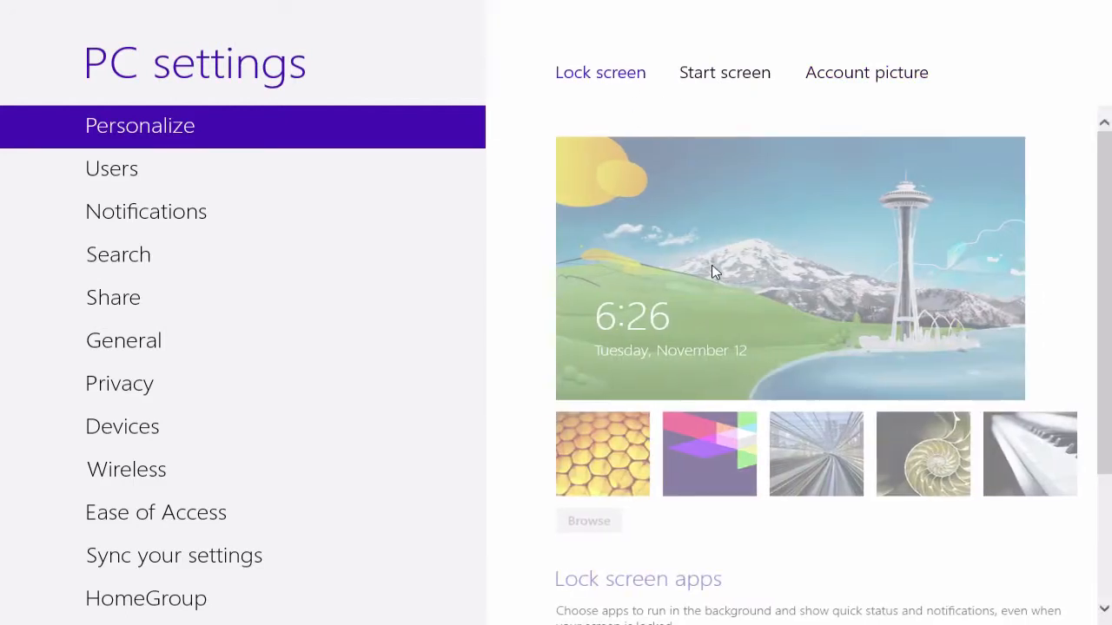
mouse_move(873, 257)
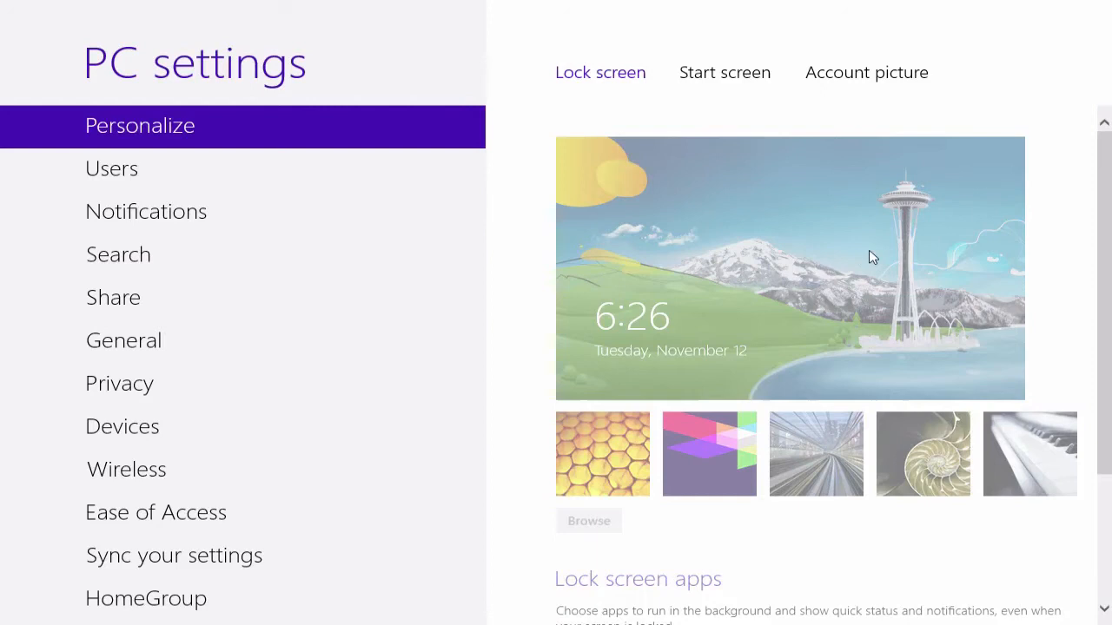
mouse_move(809, 225)
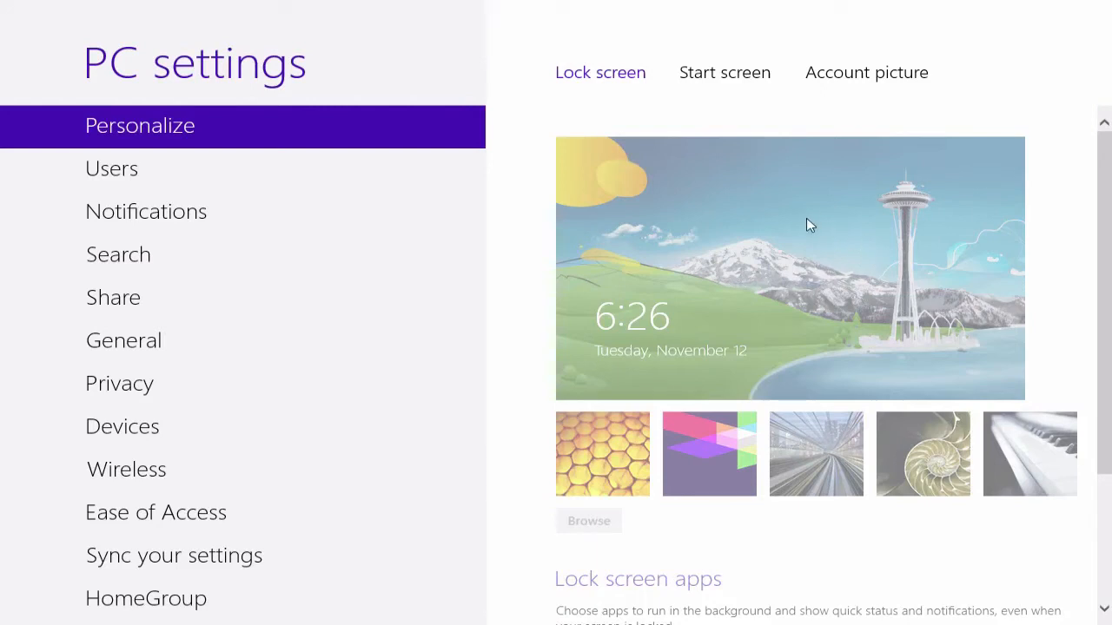
mouse_move(767, 339)
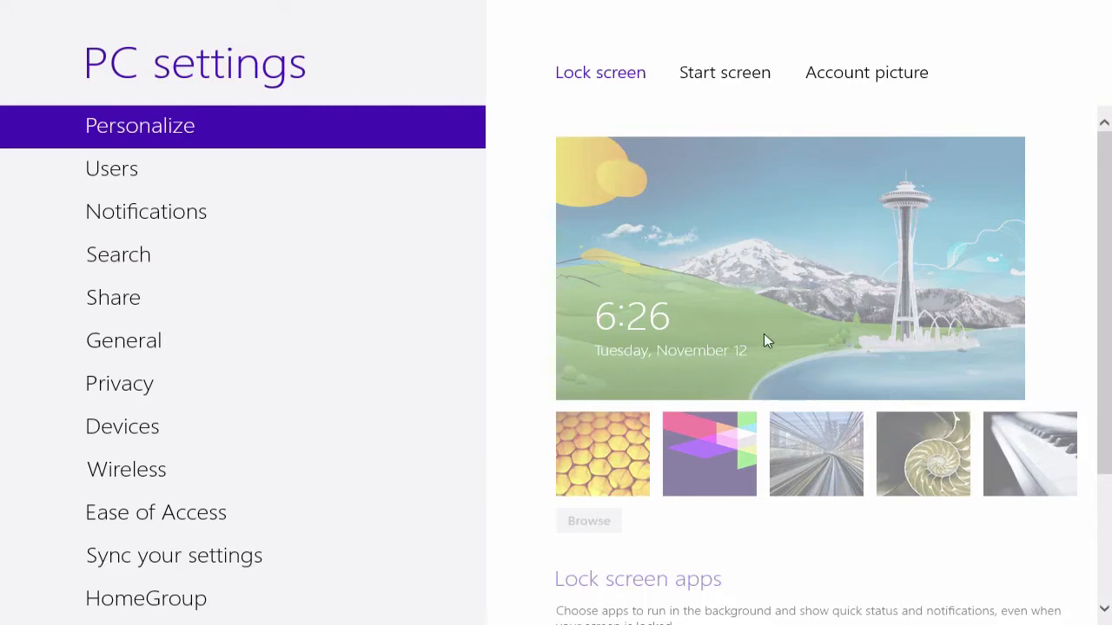
mouse_move(742, 393)
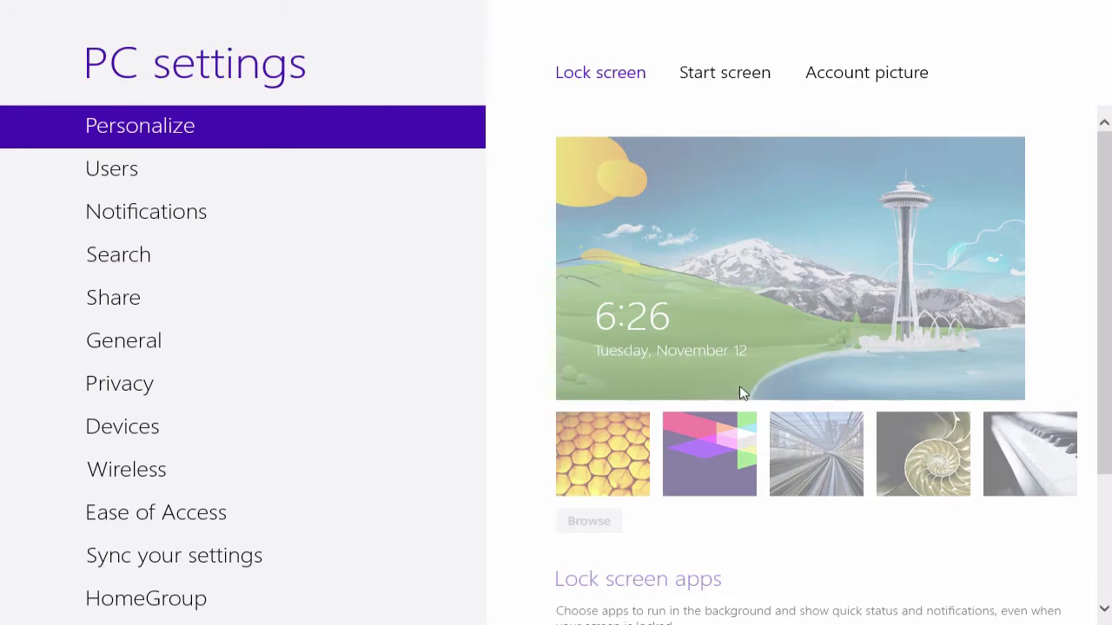
scroll("down", 3)
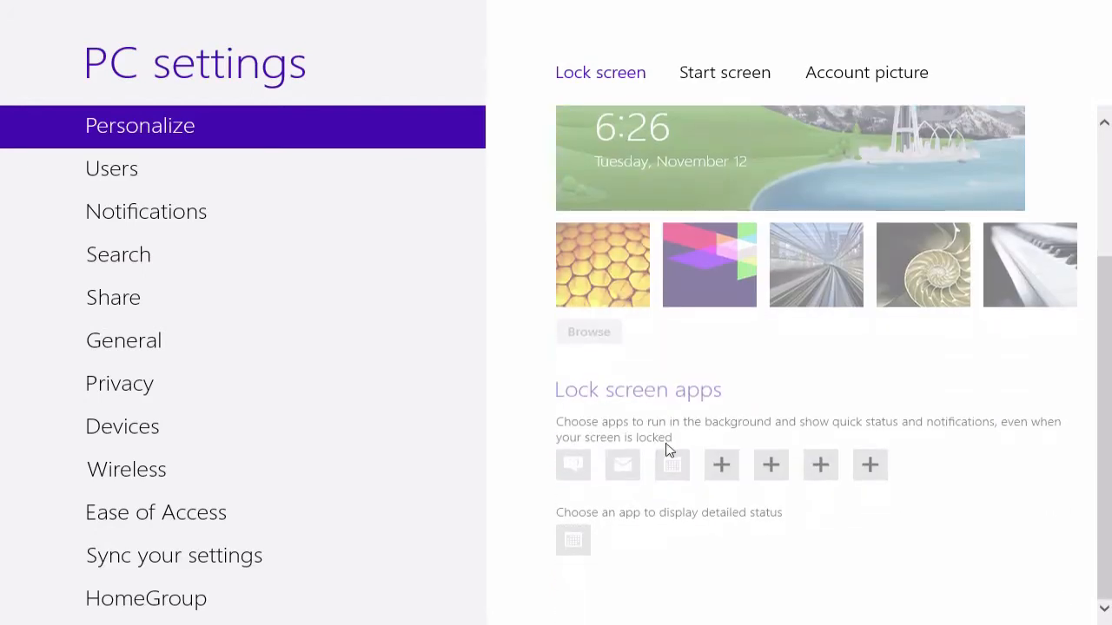
mouse_move(769, 434)
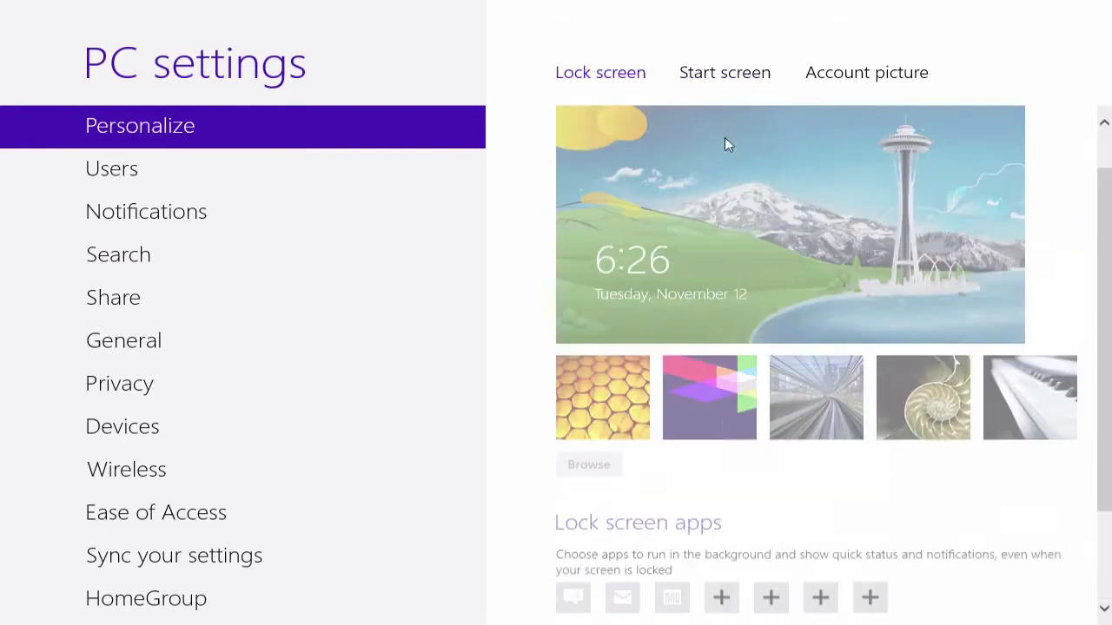
Step: Browse Start screen background patterns and colours, then move to the Users page
left_click(725, 73)
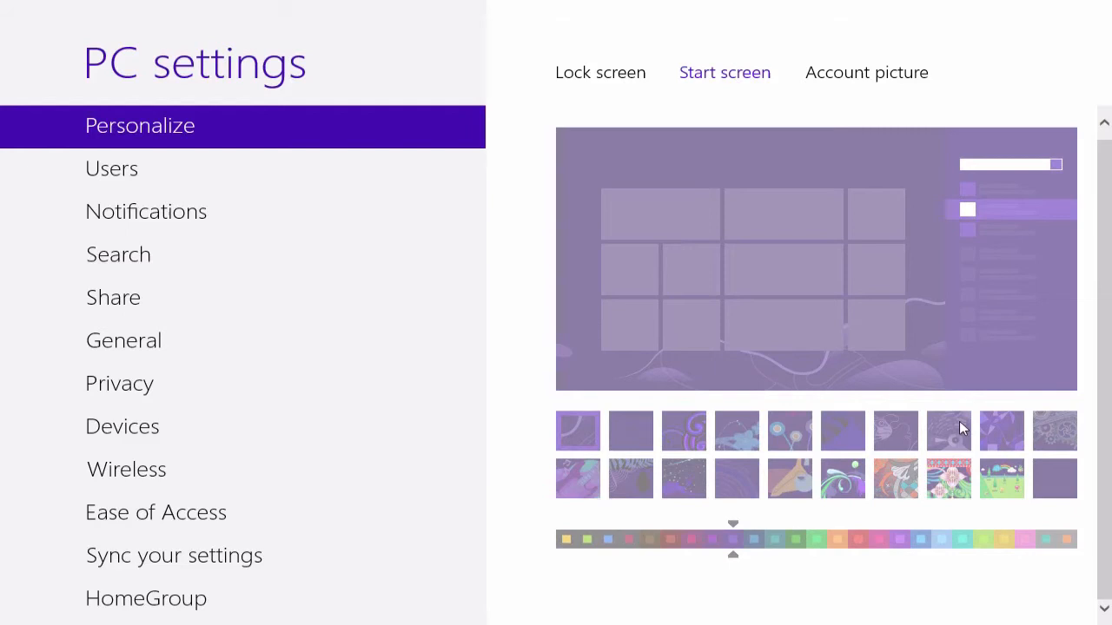
mouse_move(708, 550)
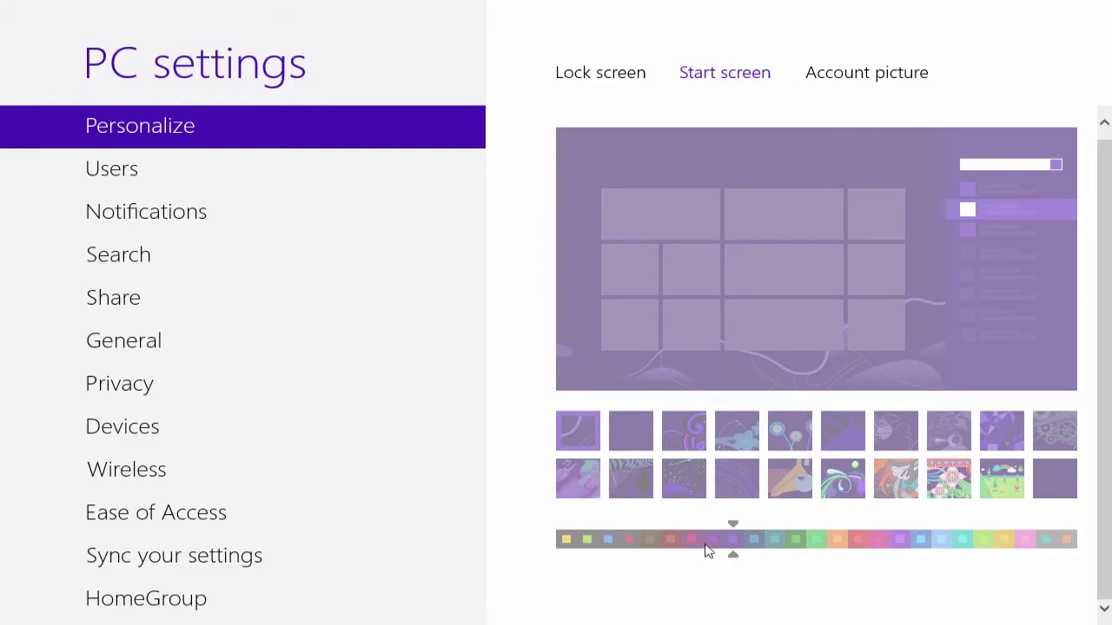
mouse_move(814, 493)
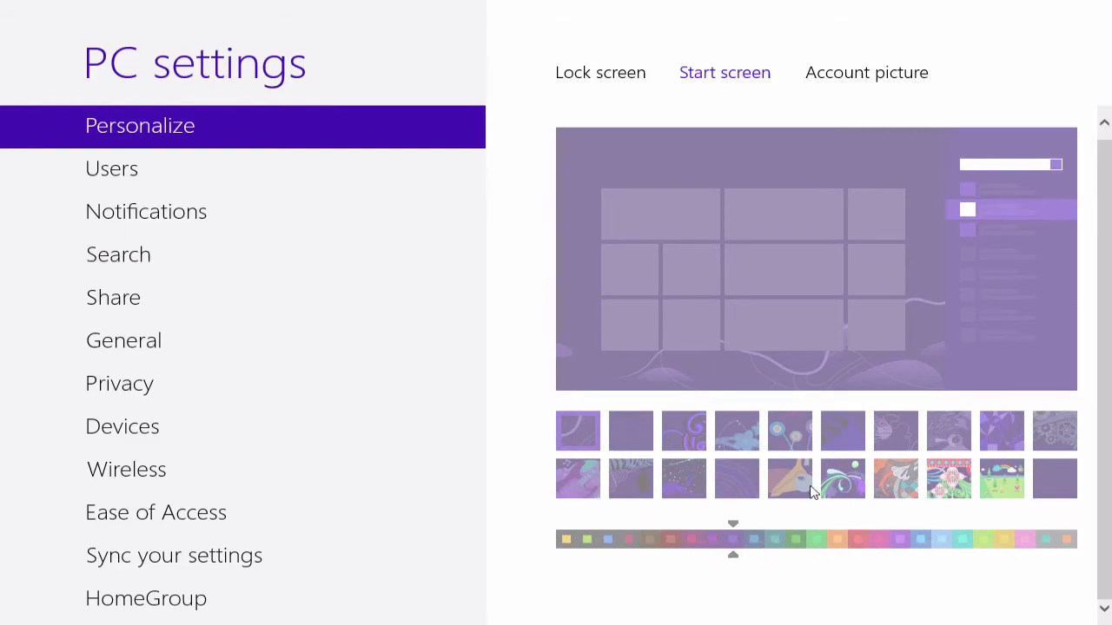
scroll("down", 3)
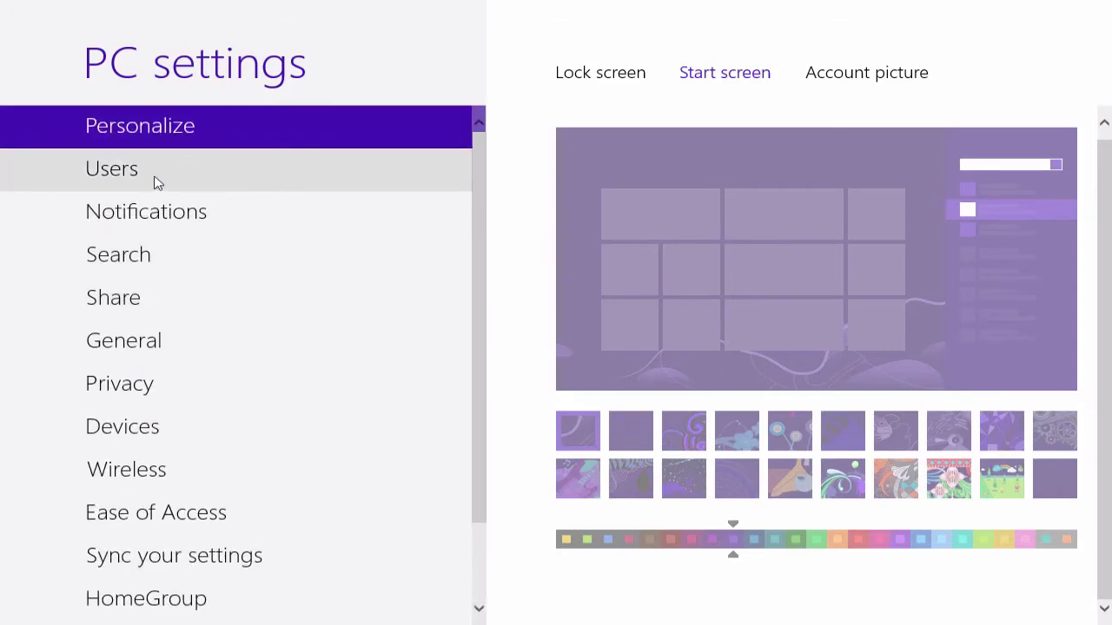
left_click(111, 168)
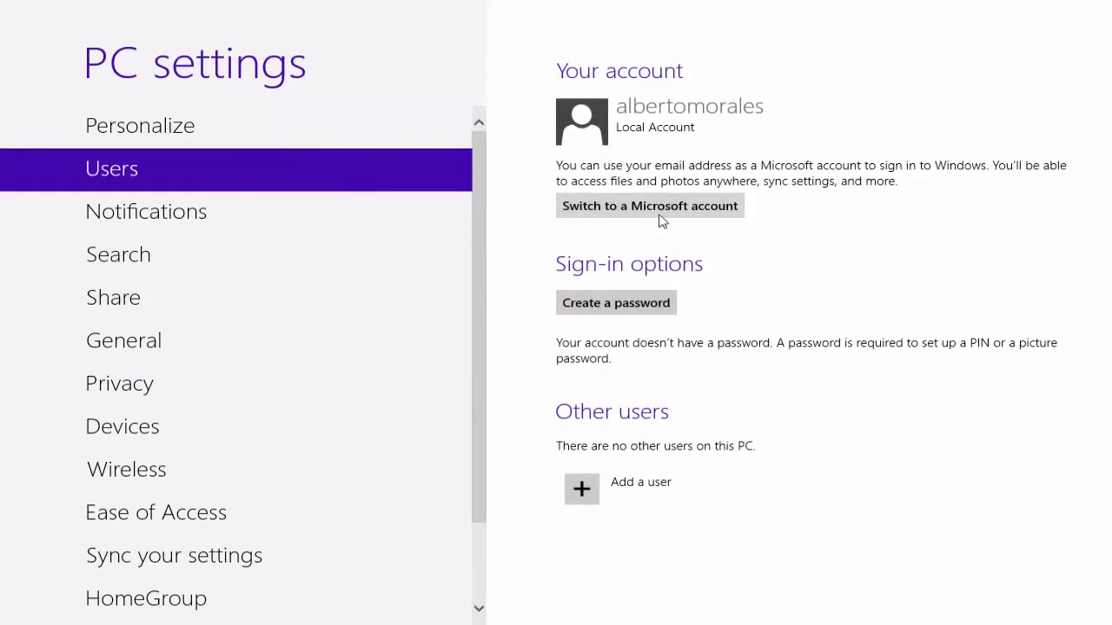
mouse_move(711, 228)
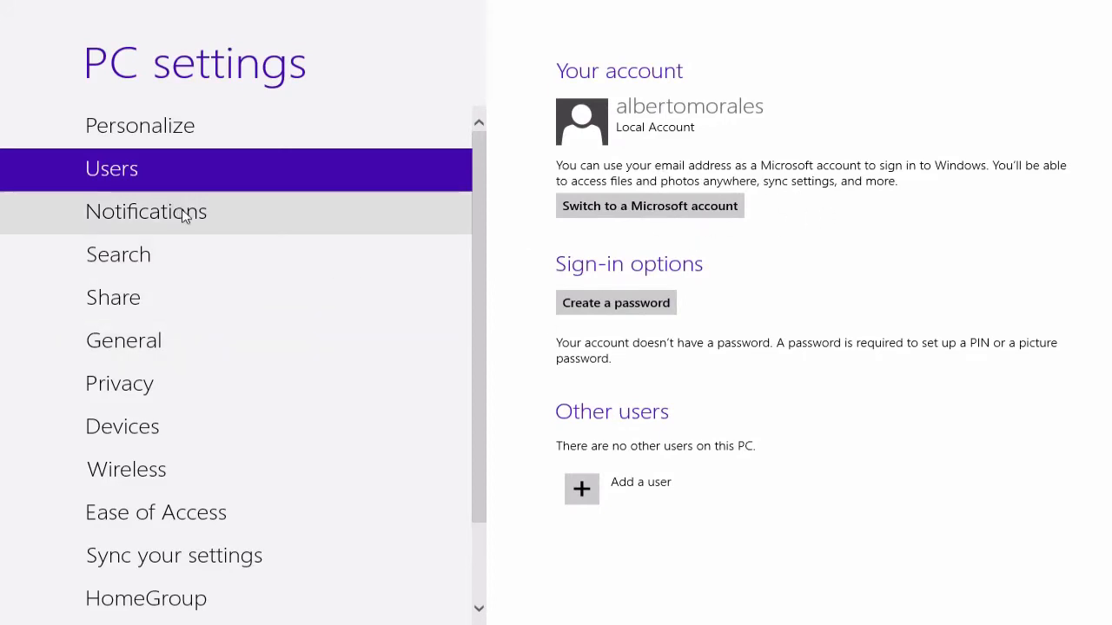
Step: Turn app notifications off and back on, then move to the Search page
left_click(146, 211)
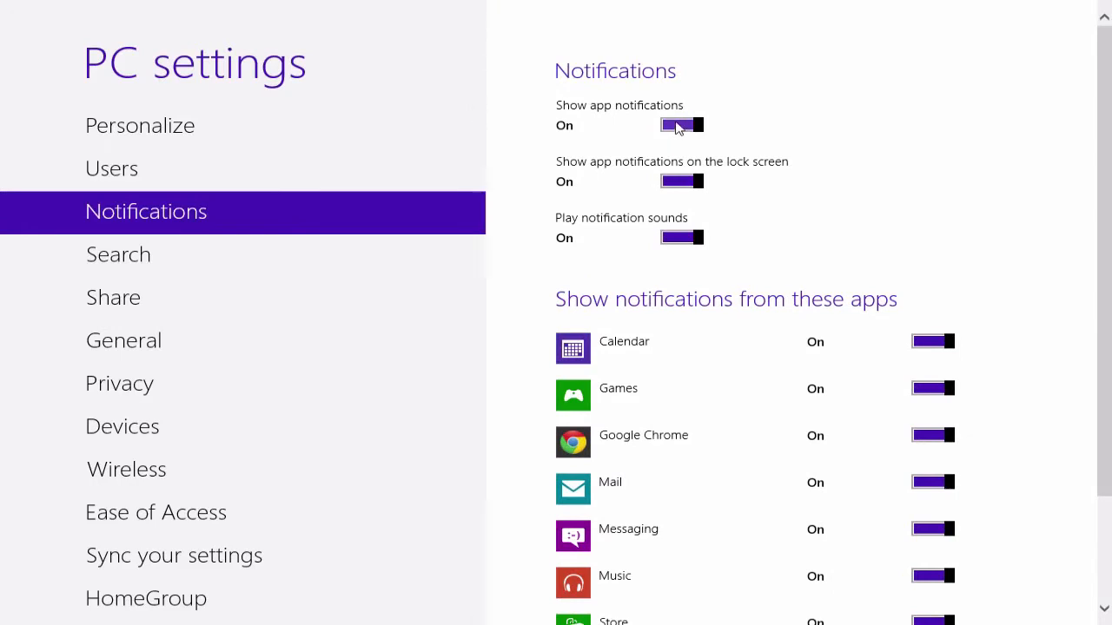
left_click(682, 124)
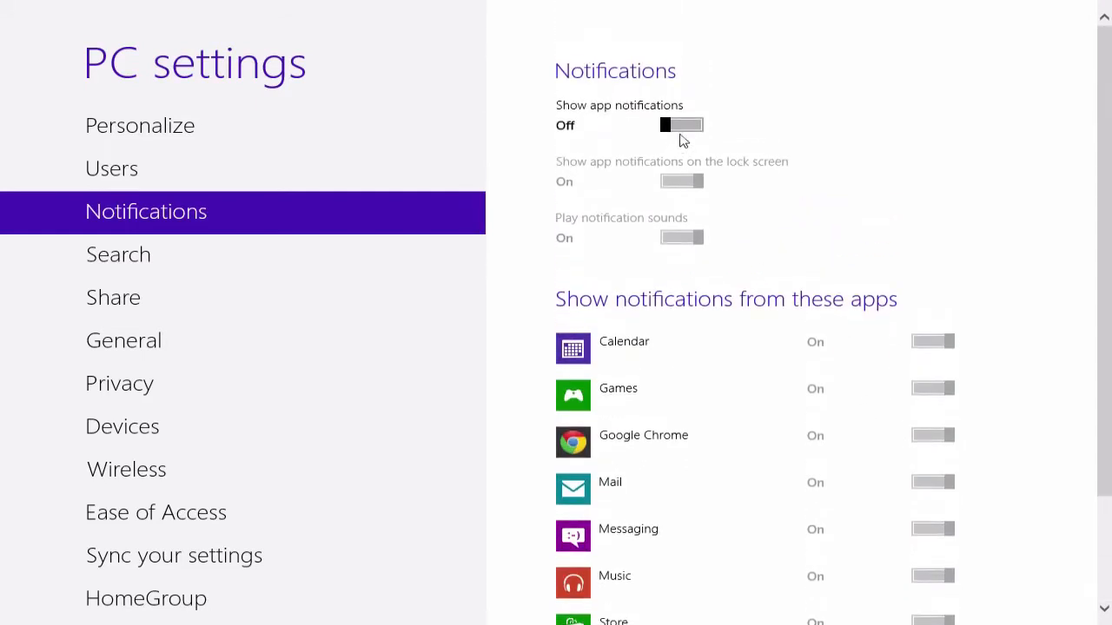
left_click(681, 124)
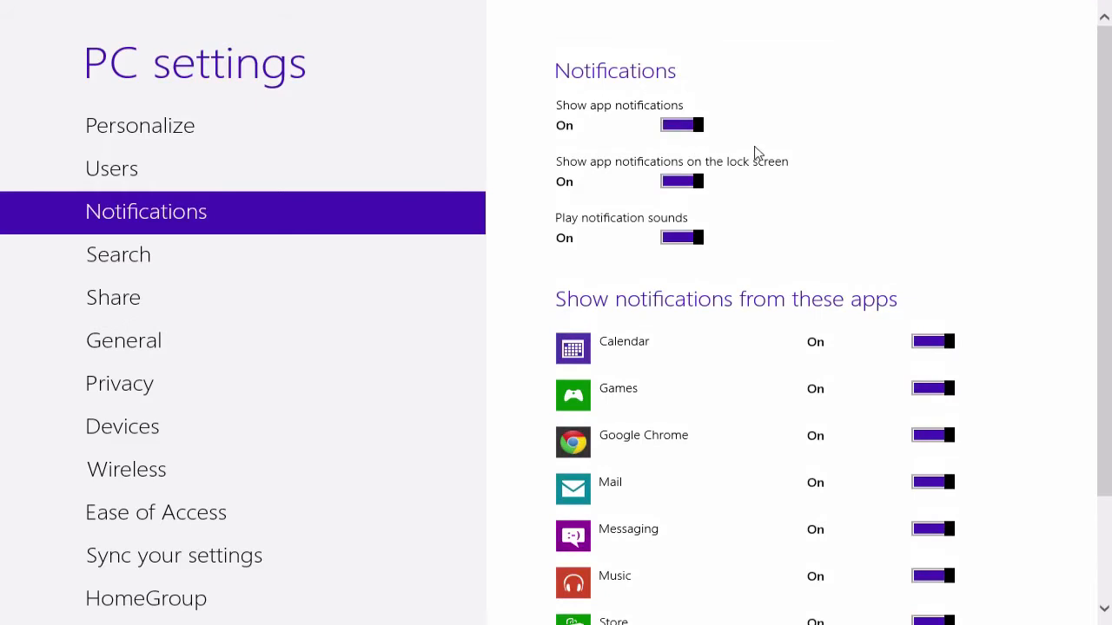
mouse_move(571, 195)
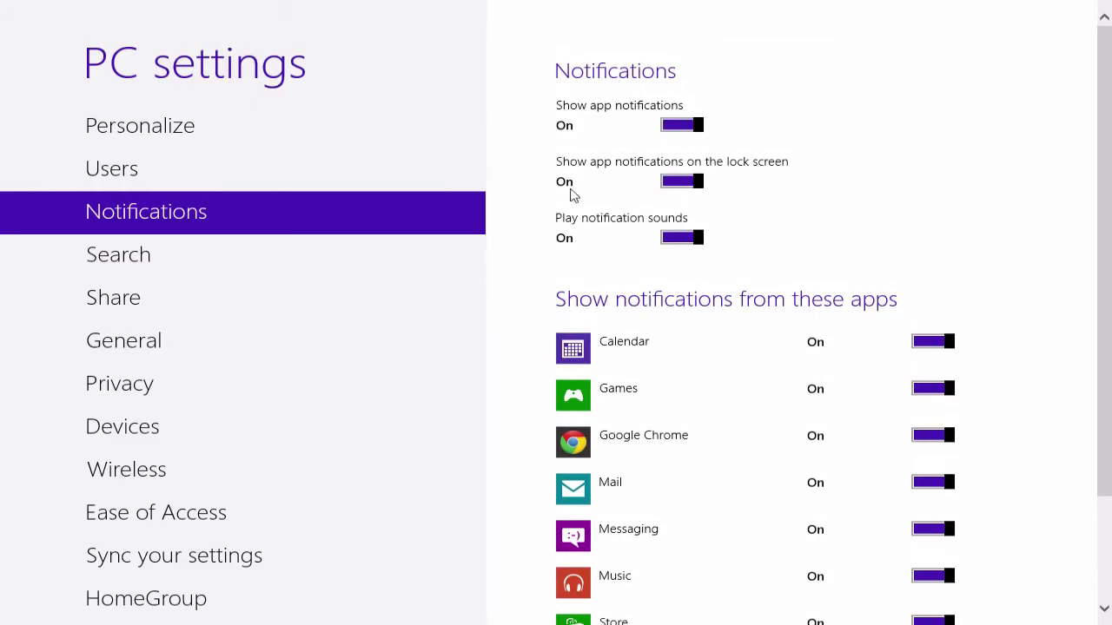
left_click(118, 254)
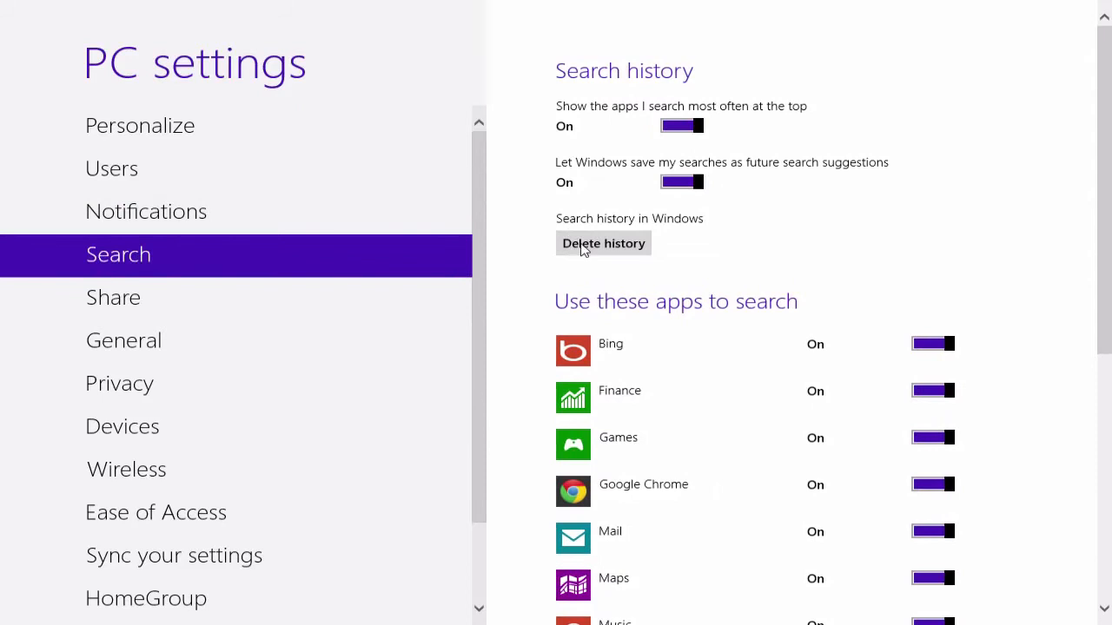
mouse_move(625, 247)
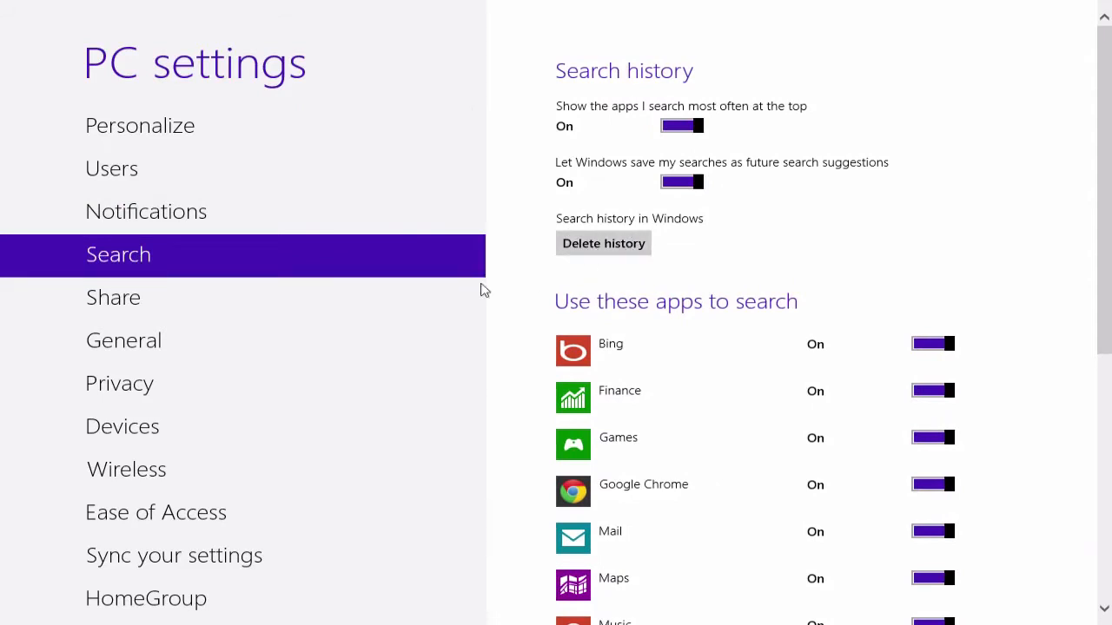
Step: Turn Mail sharing off and back on, then move to the General page
left_click(113, 298)
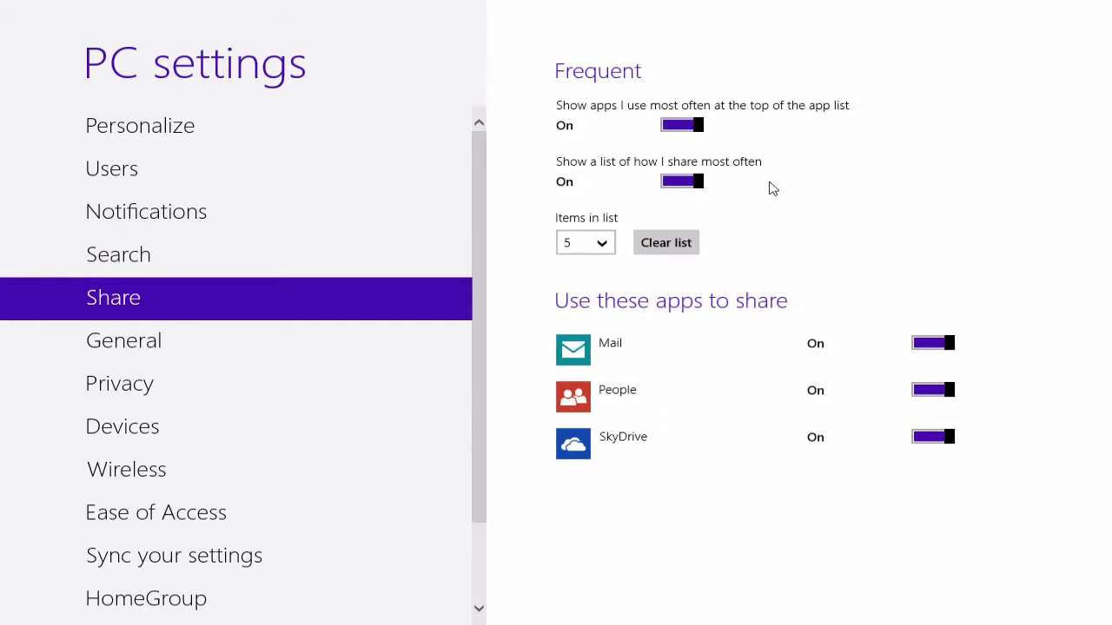
mouse_move(853, 257)
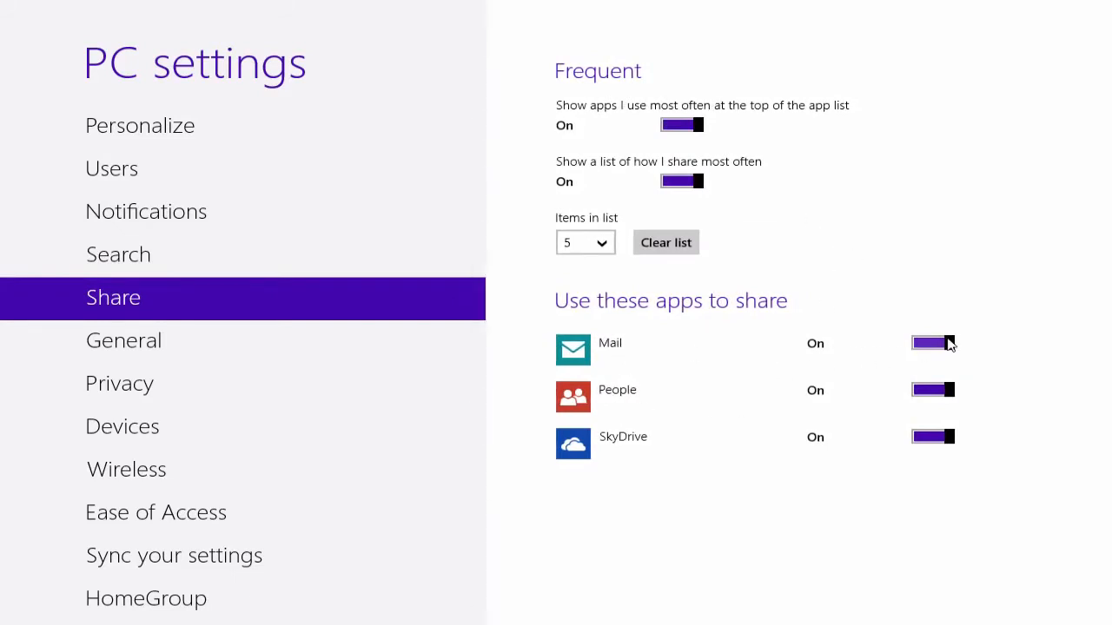
left_click(932, 343)
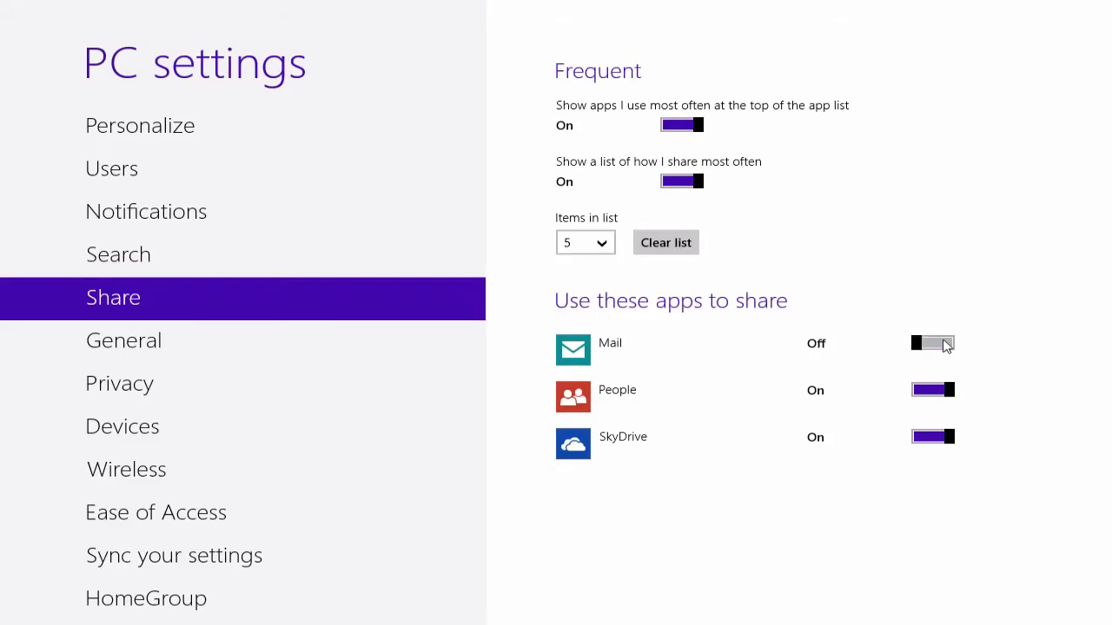
left_click(932, 343)
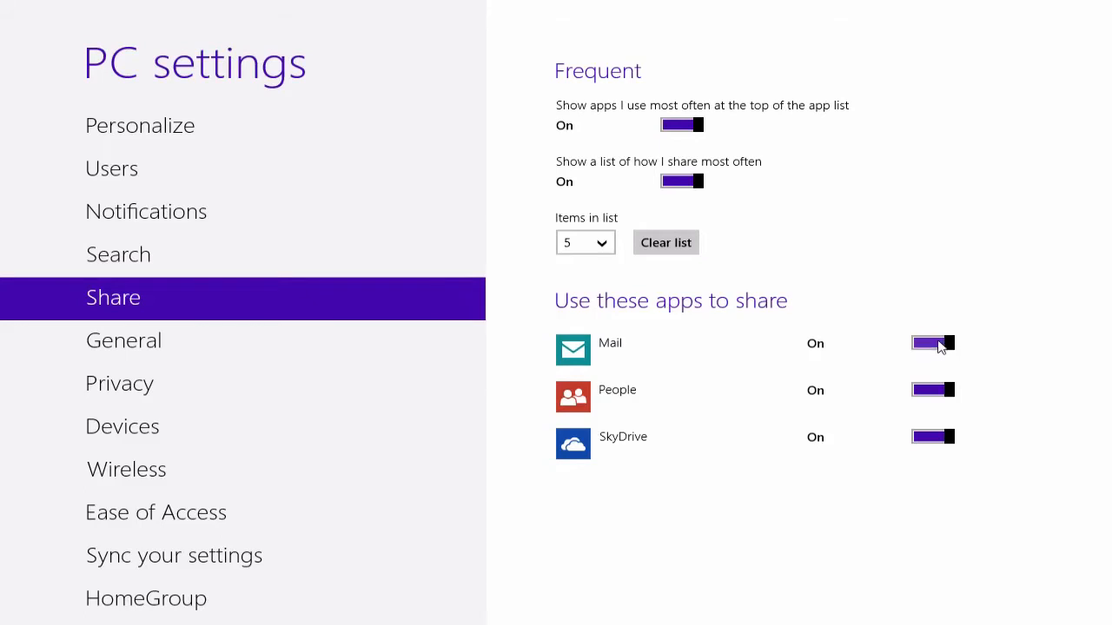
mouse_move(1042, 382)
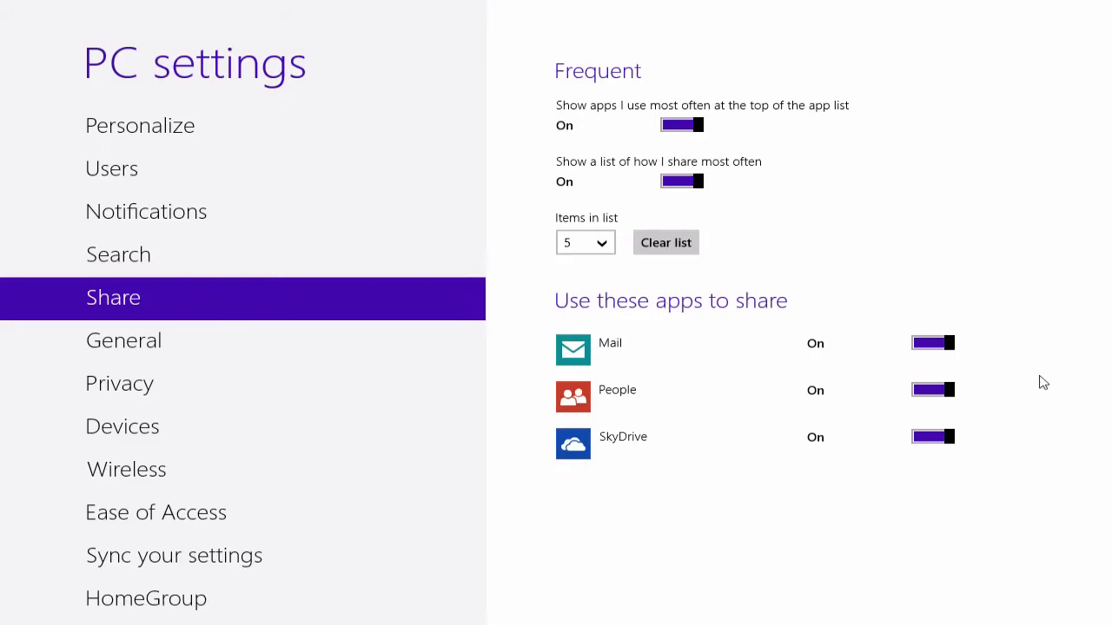
left_click(123, 339)
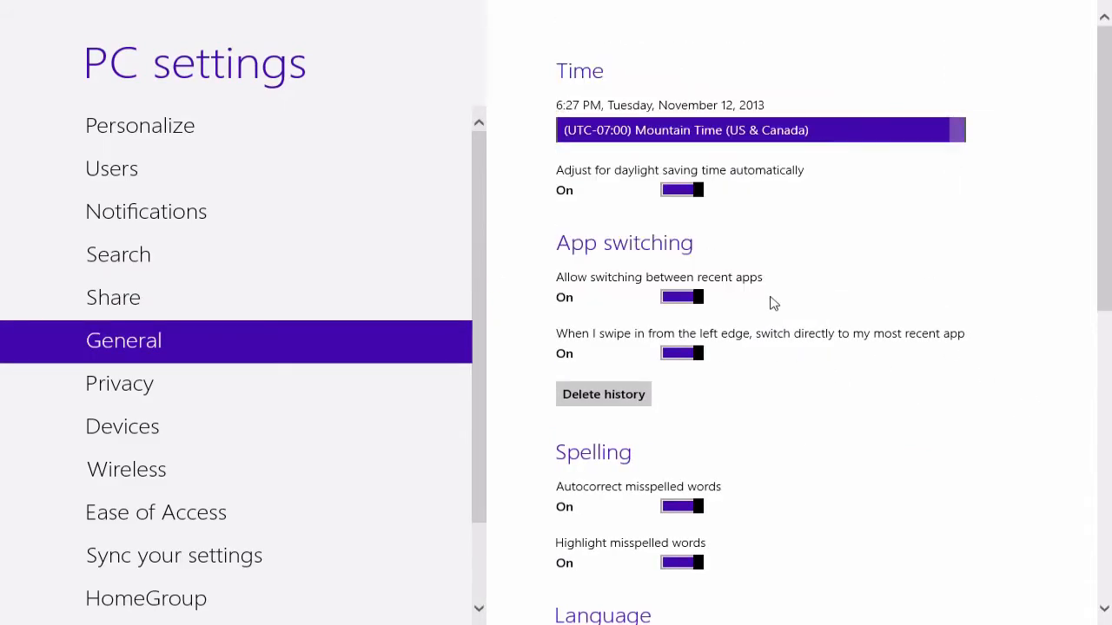
Step: Scroll through General's storage and recovery options, then move to the Privacy page
scroll("down", 3)
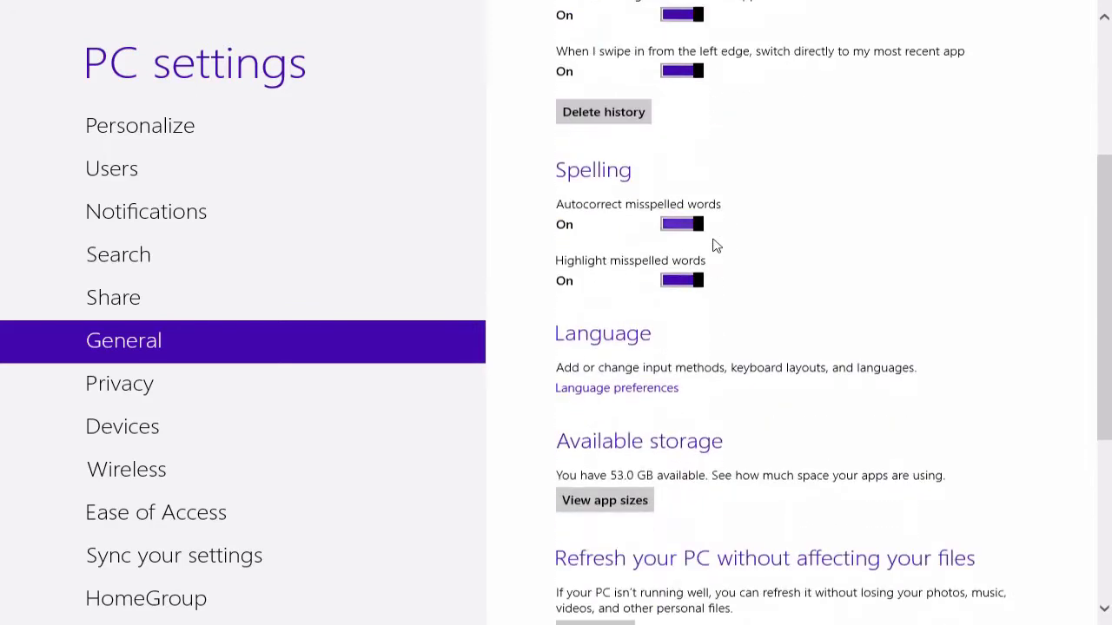
scroll("down", 3)
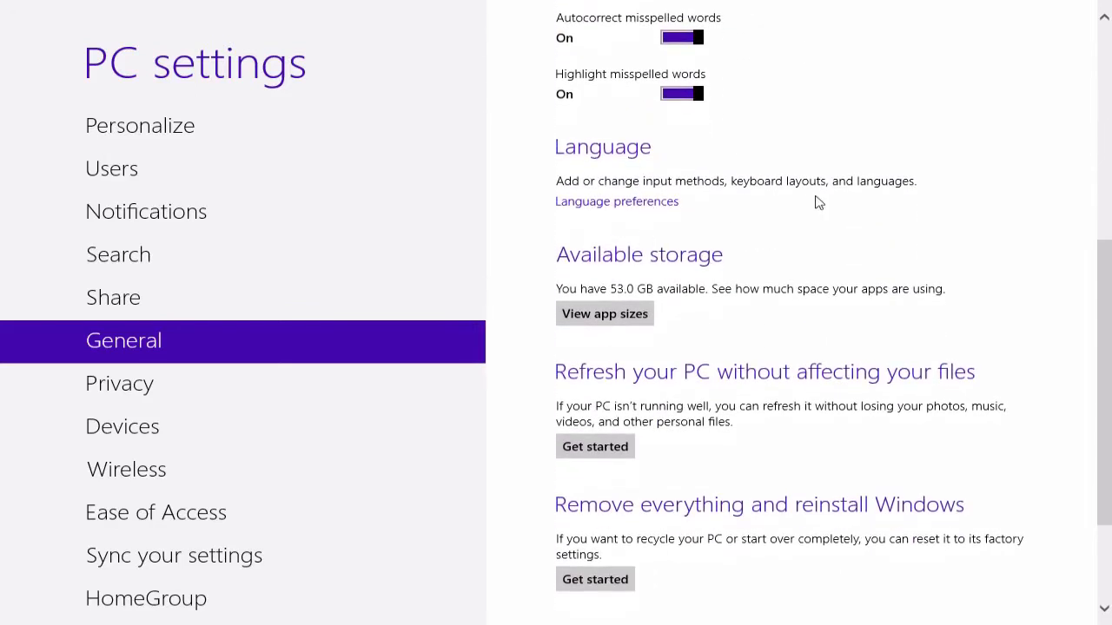
mouse_move(743, 174)
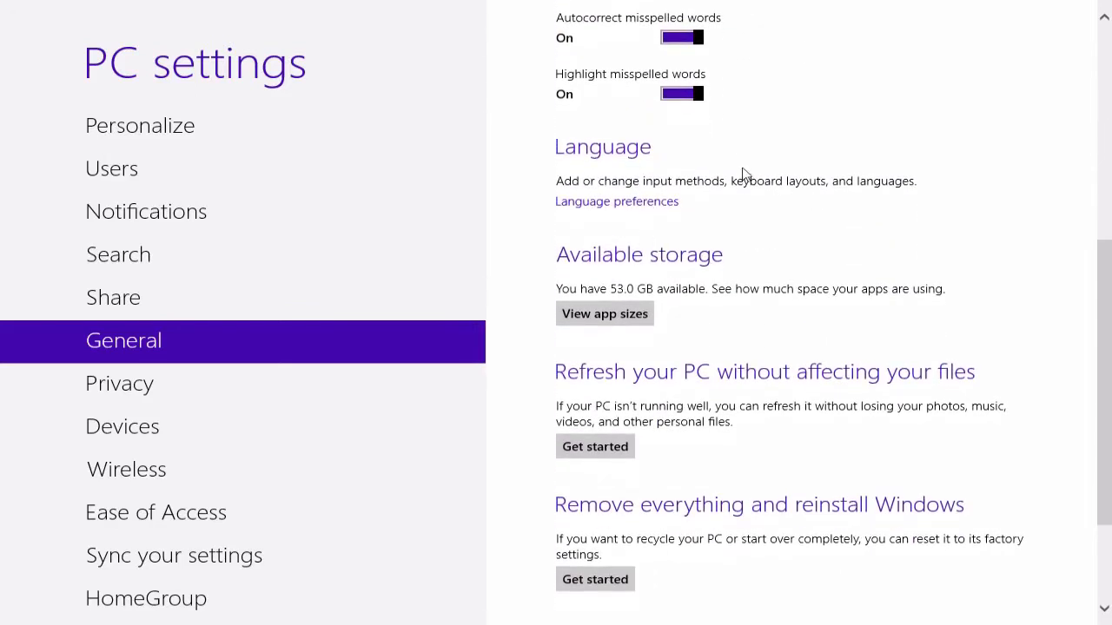
scroll("down", 3)
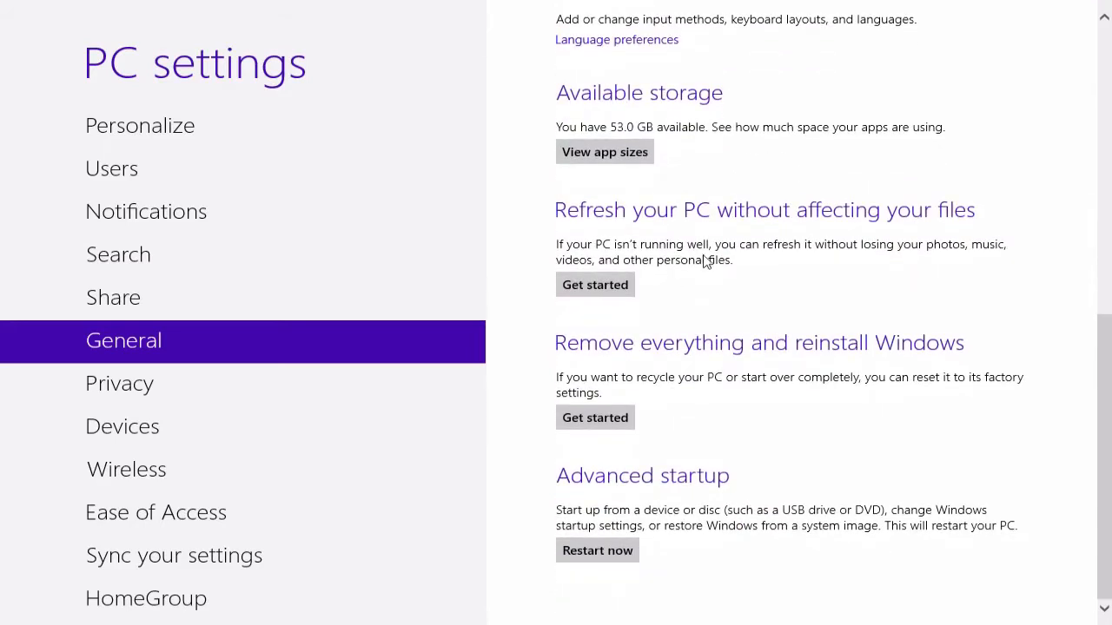
mouse_move(708, 339)
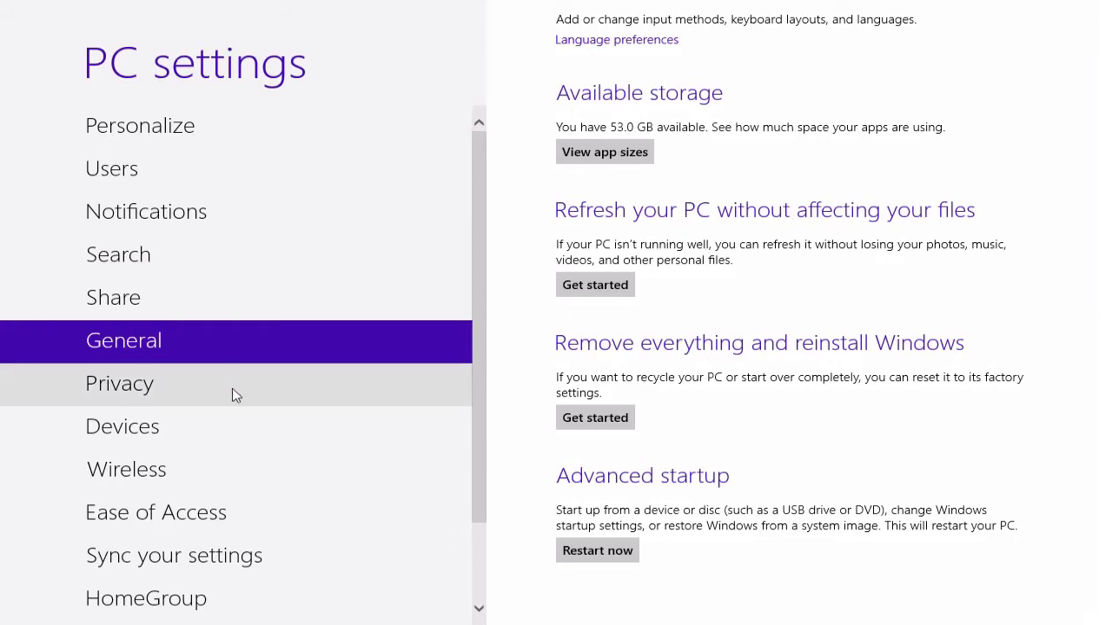
left_click(119, 383)
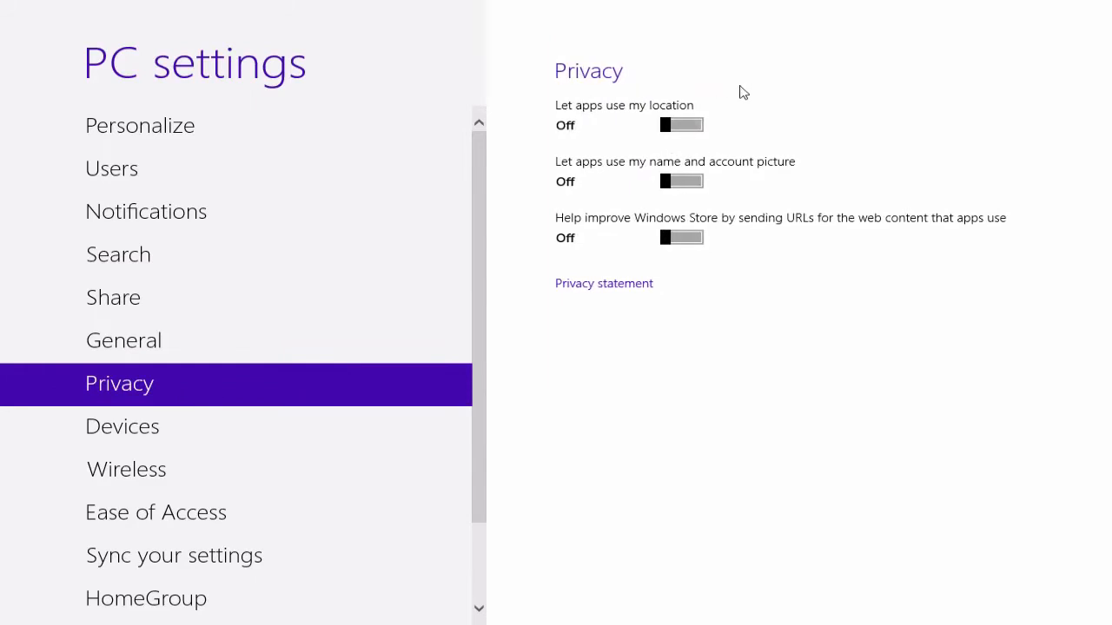
mouse_move(648, 120)
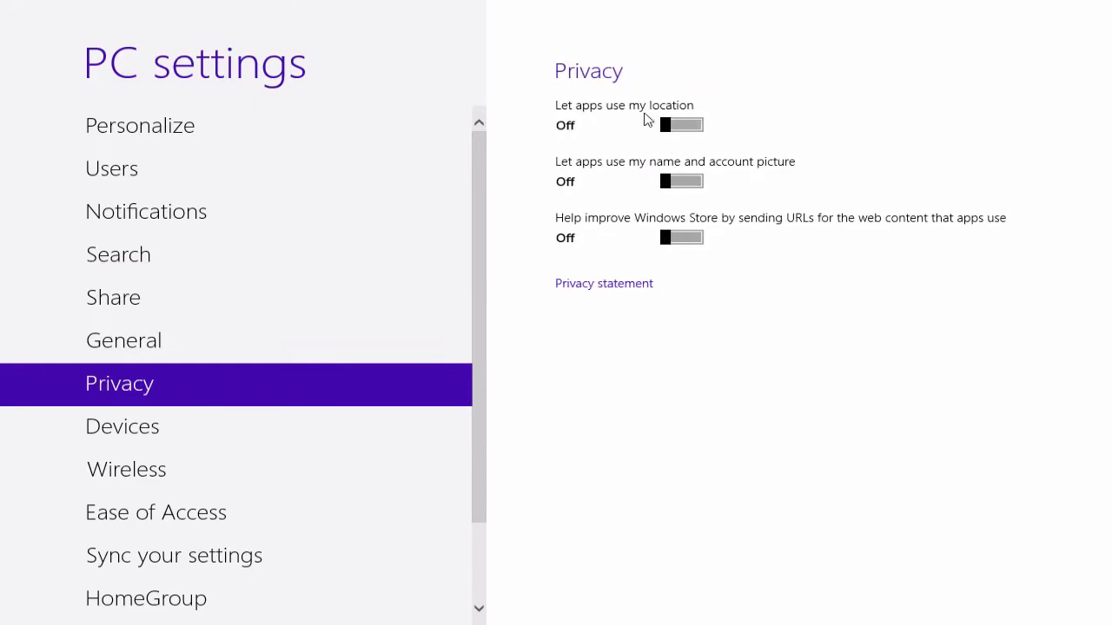
Step: Browse the Devices and Ease of Access pages, then select Sync your settings
left_click(121, 426)
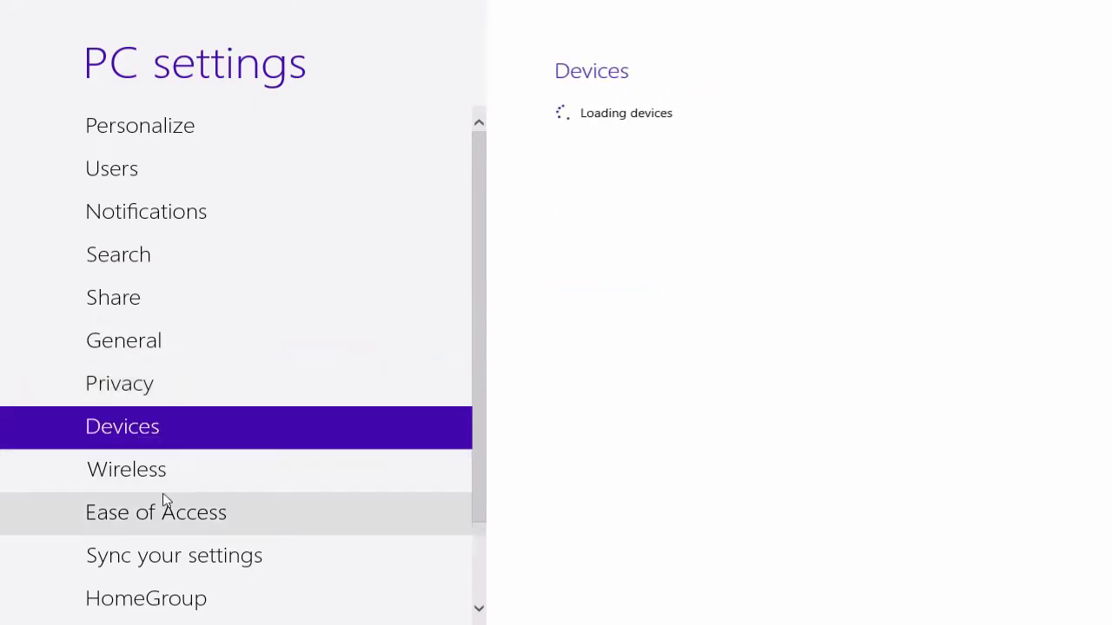
left_click(156, 512)
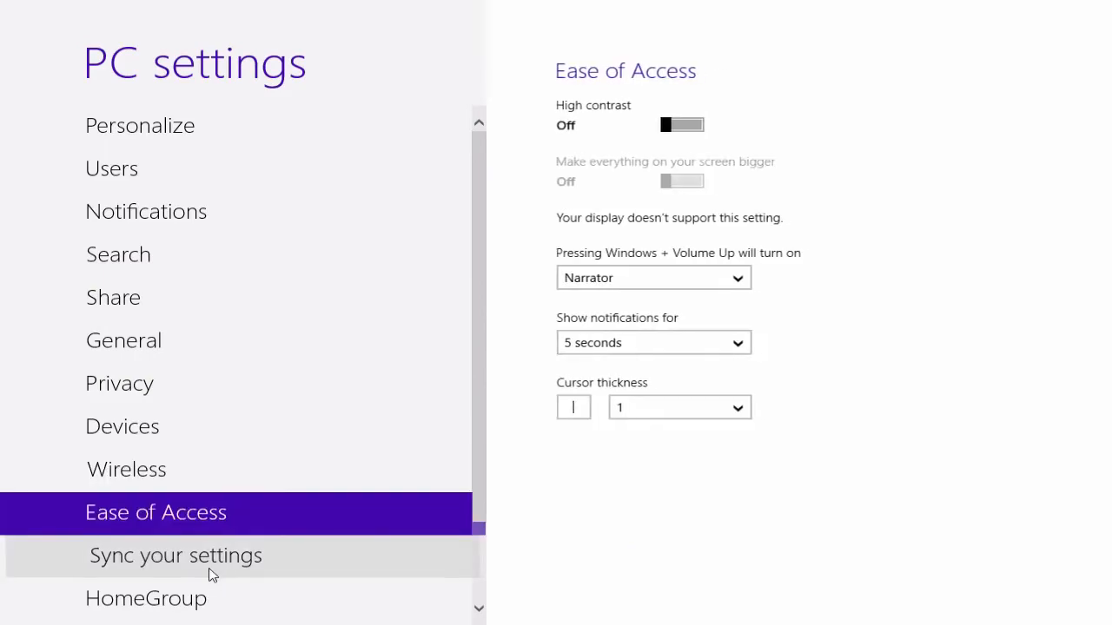
left_click(175, 555)
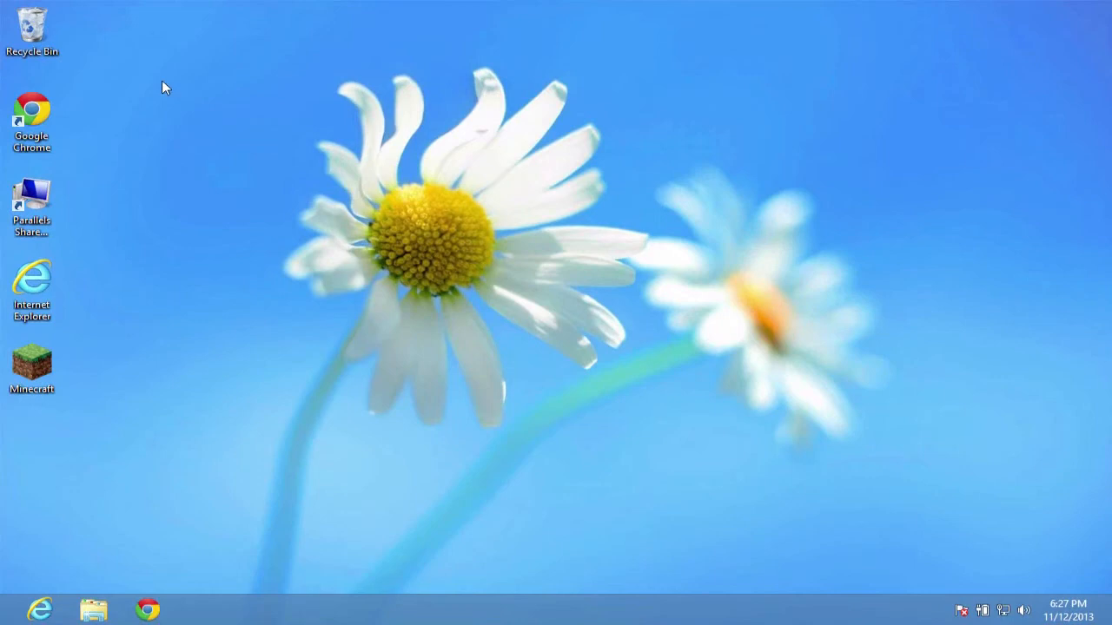
mouse_move(186, 72)
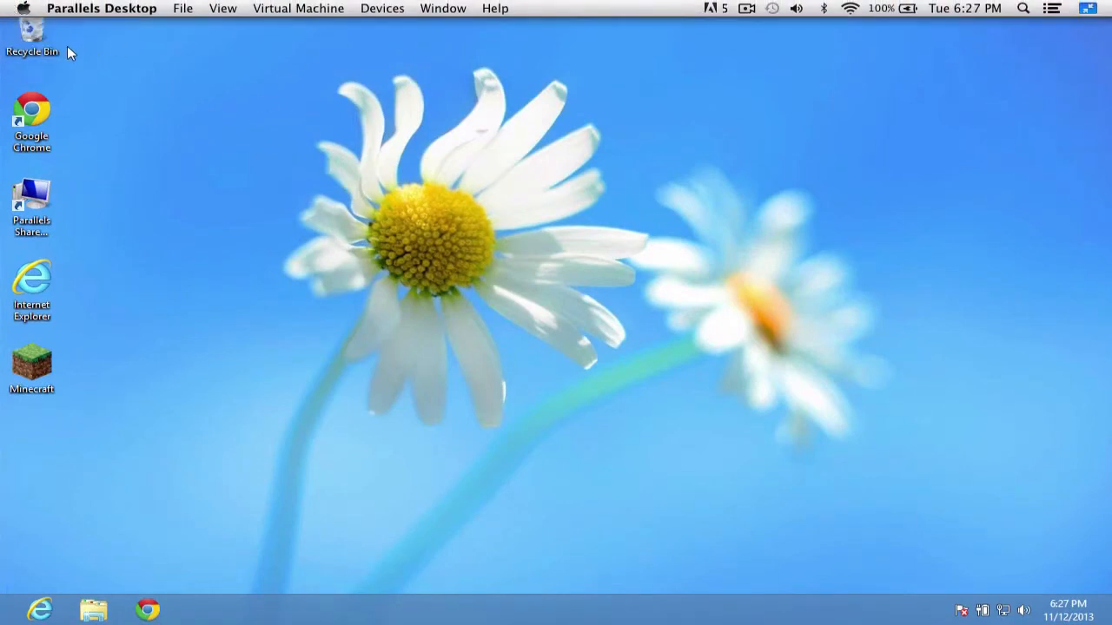
mouse_move(32, 30)
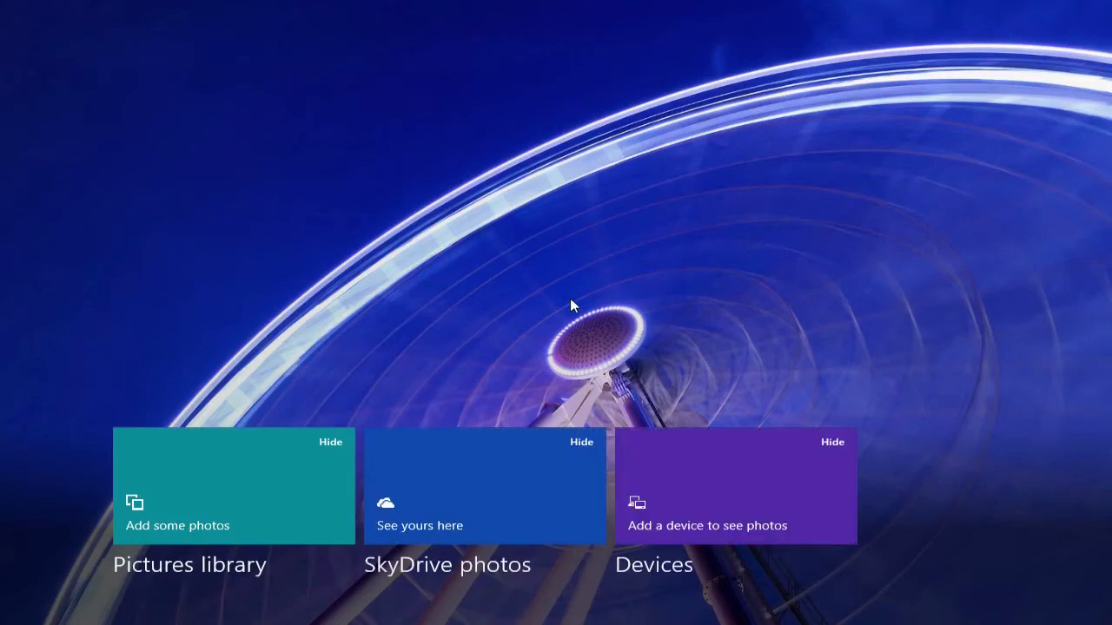
mouse_move(48, 298)
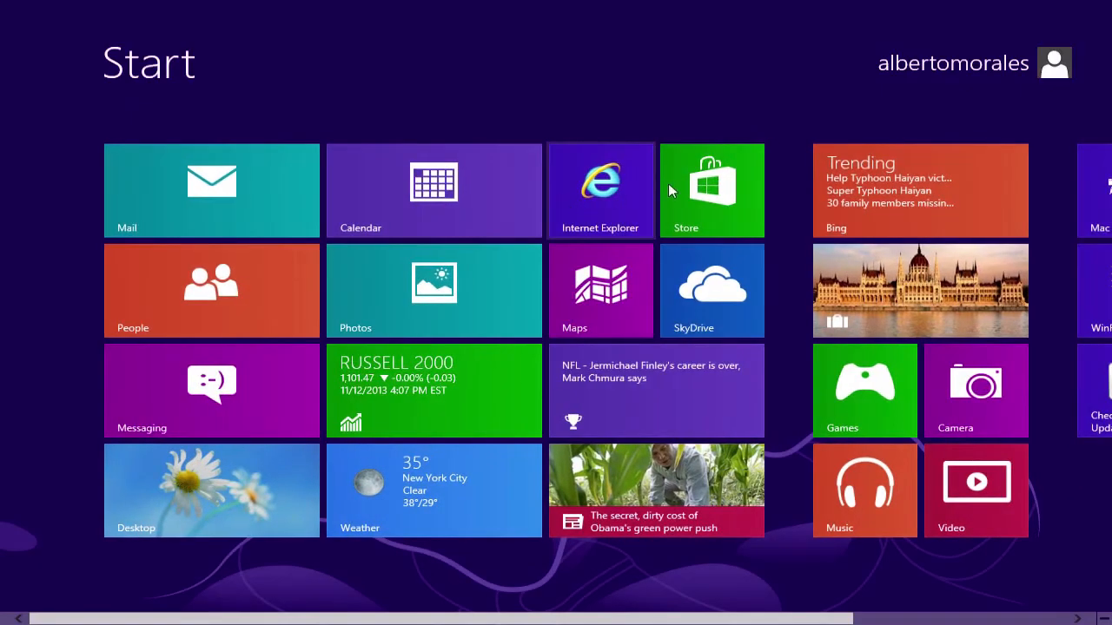
left_click(211, 490)
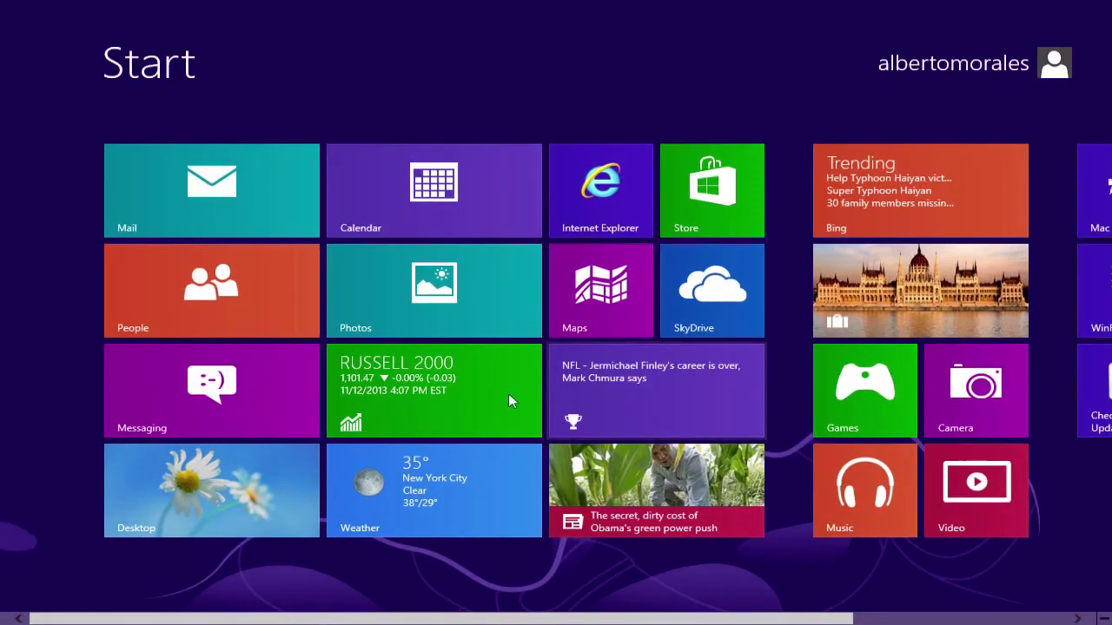
Step: Launch Messaging and cancel the Add your Microsoft account prompt
left_click(210, 390)
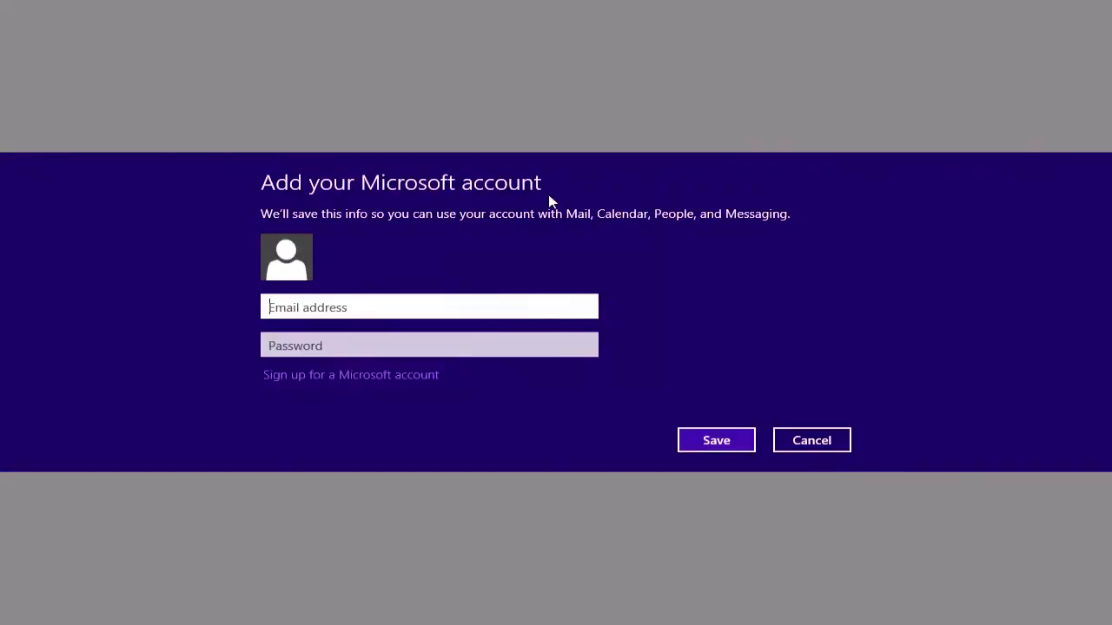
mouse_move(615, 219)
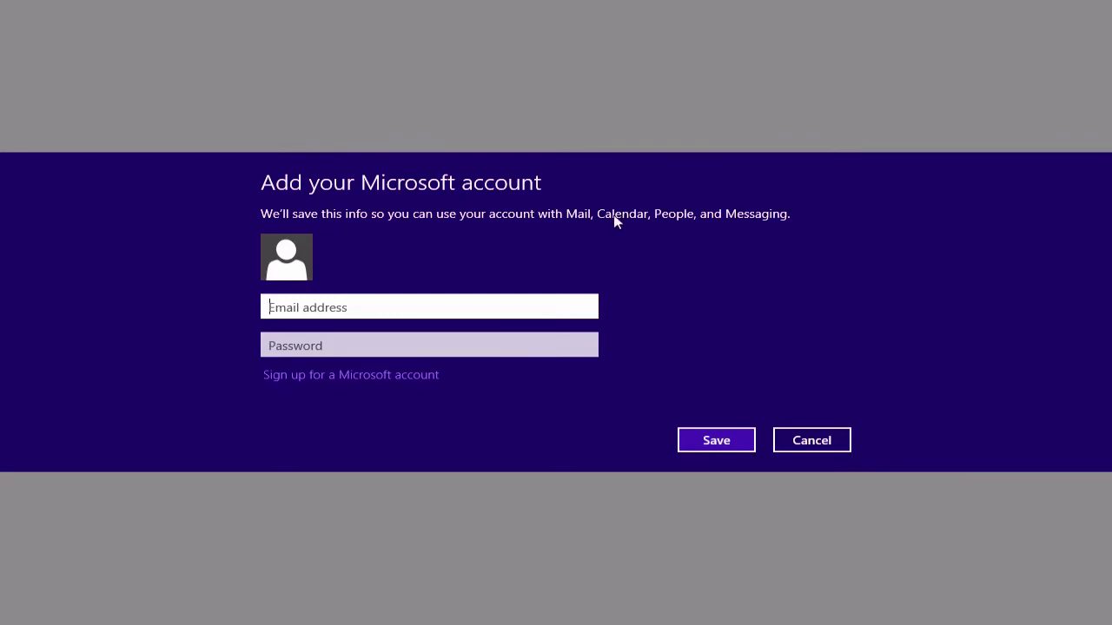
left_click(810, 439)
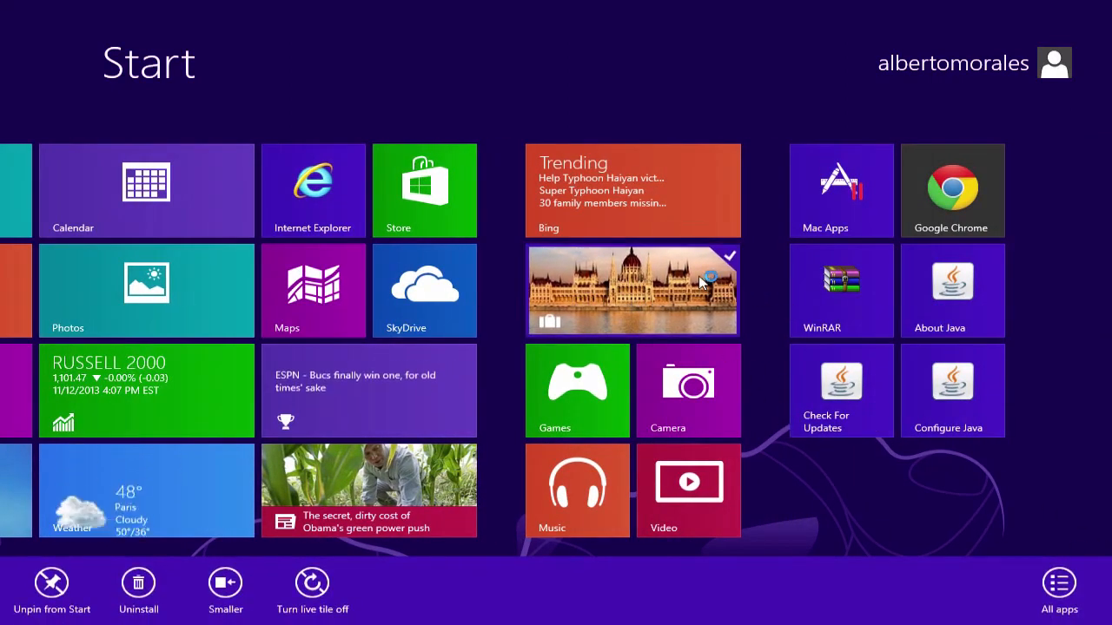
Step: Launch the Bing Travel app, showing Athens, Greece and a new-version notice
left_click(632, 290)
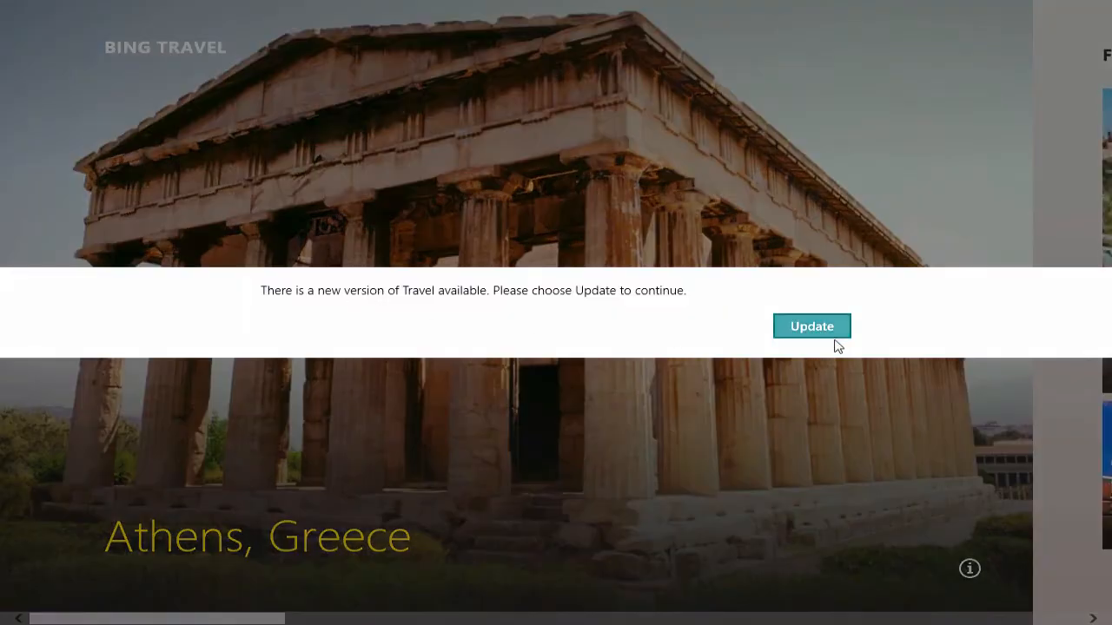
mouse_move(413, 366)
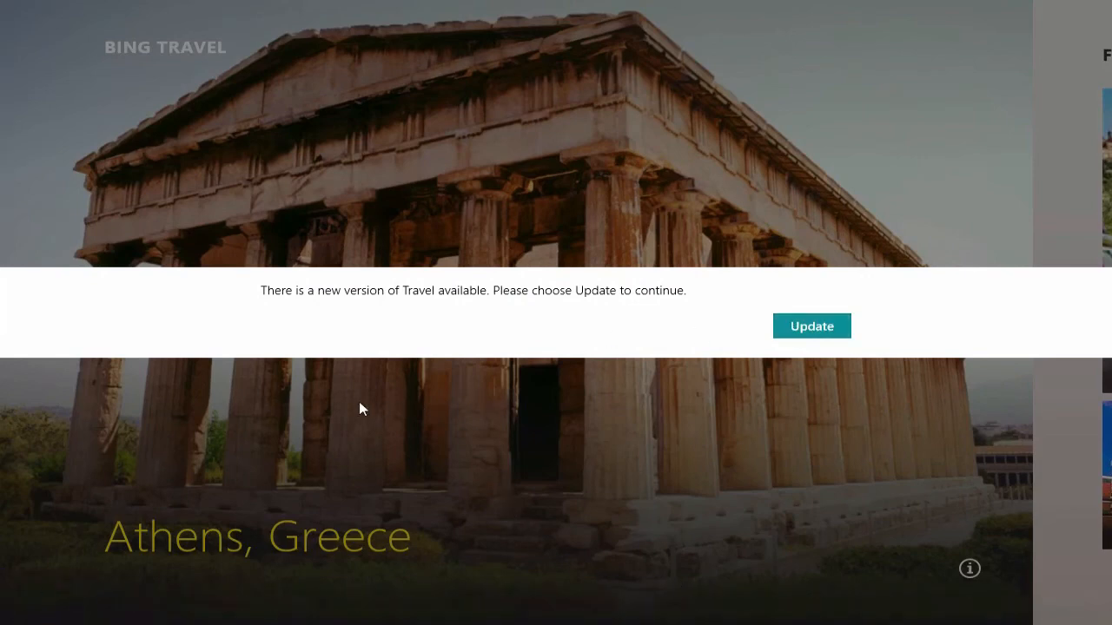
mouse_move(7, 621)
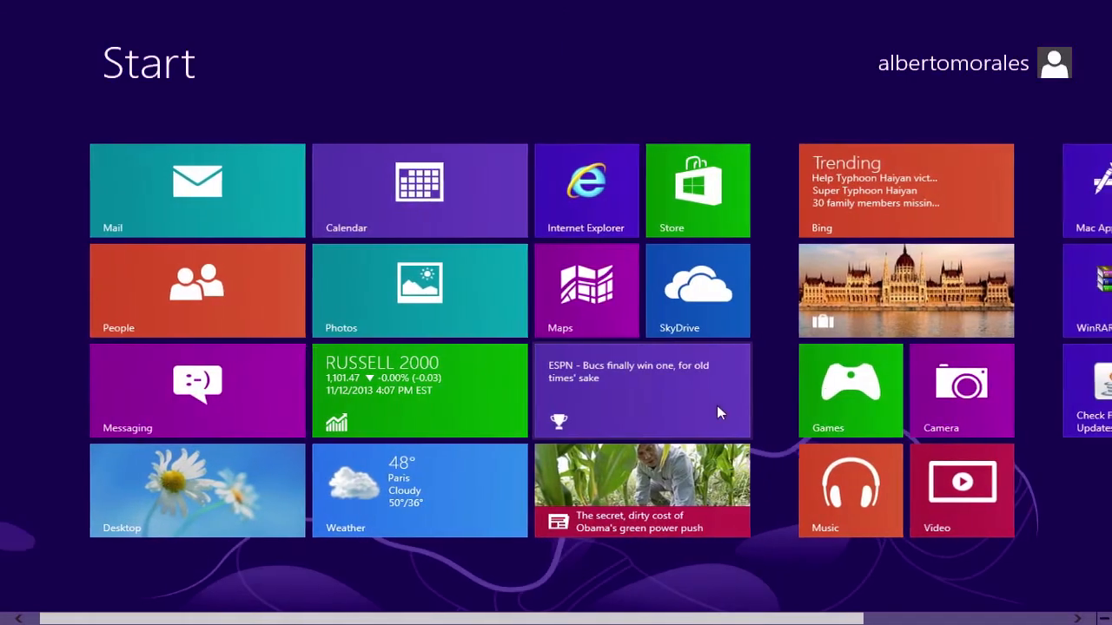
Step: Scroll the Start screen right and left across the tile groups
scroll("right", 3)
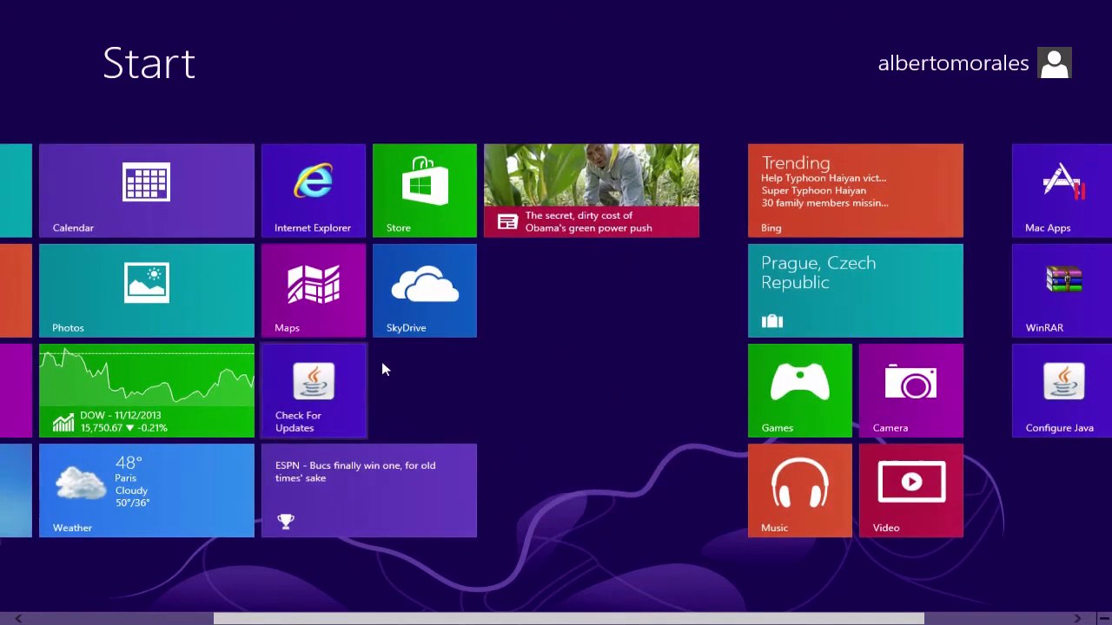
scroll("left", 3)
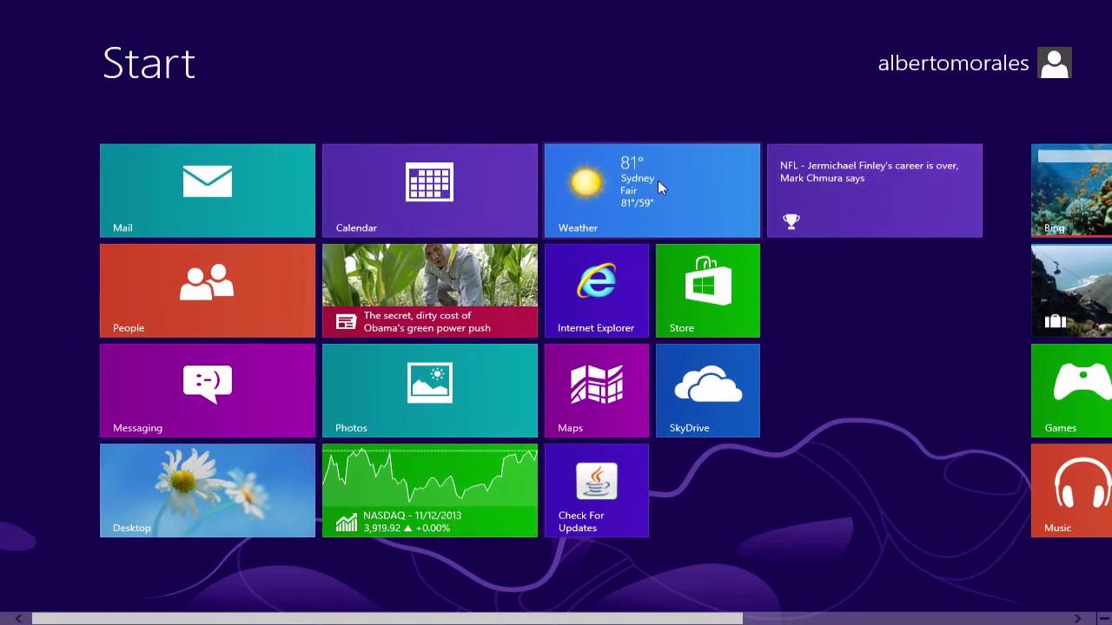
scroll("right", 3)
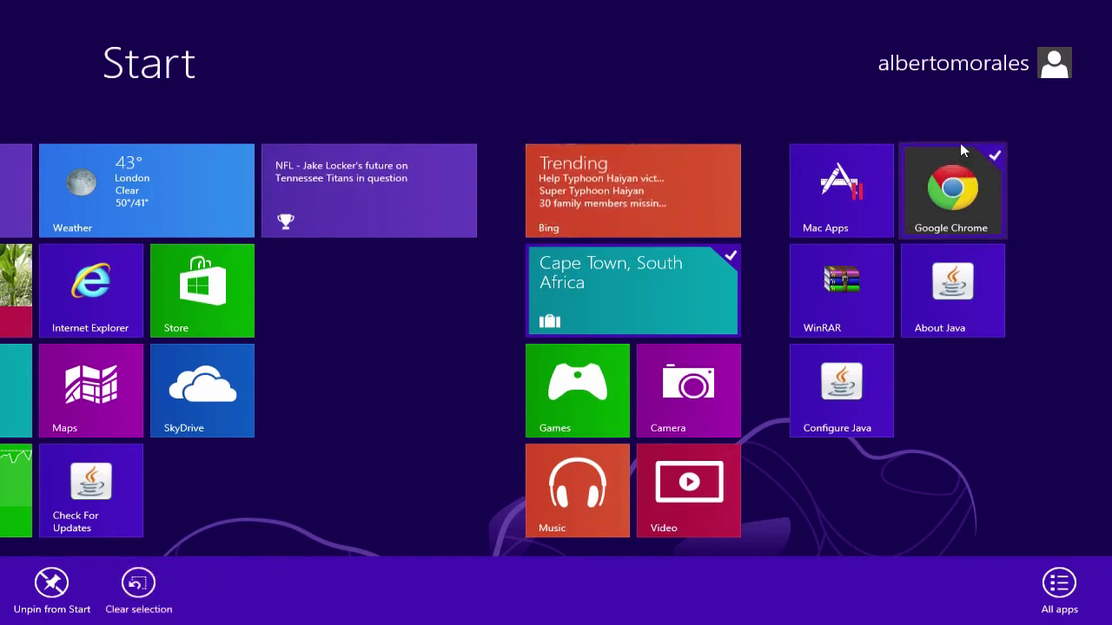
mouse_move(803, 249)
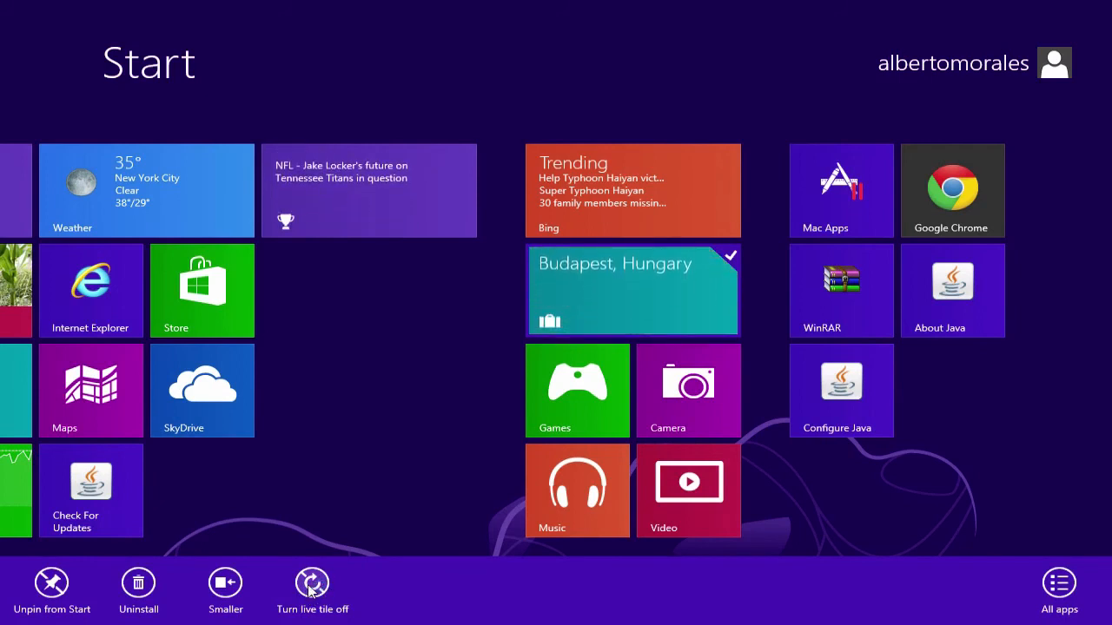
Step: Turn off the Travel and Bing live tiles and show All apps
left_click(312, 591)
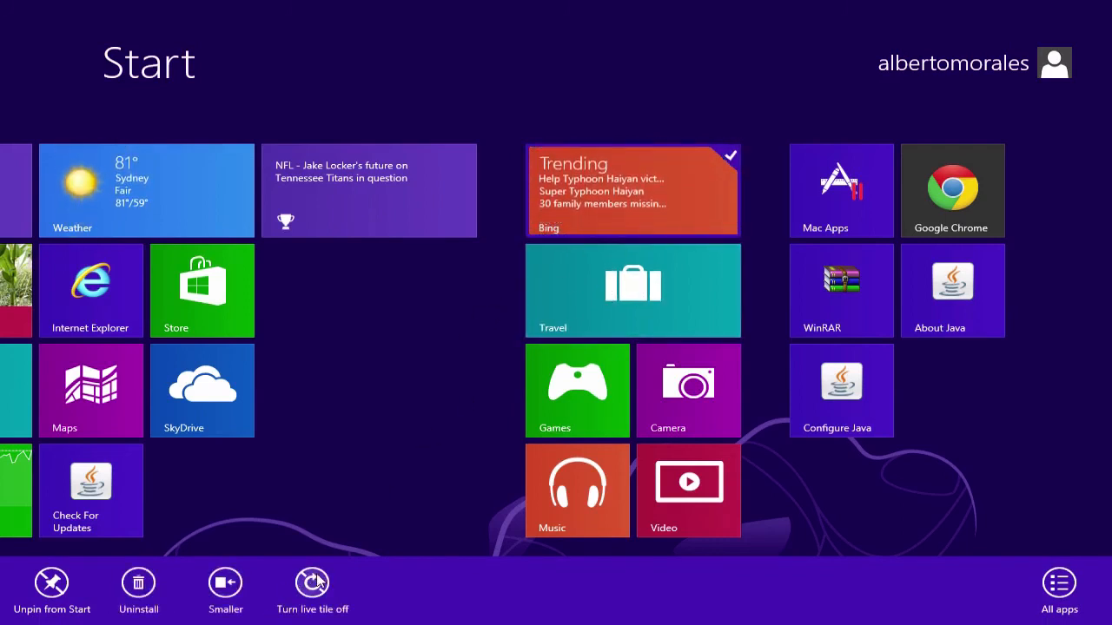
left_click(312, 583)
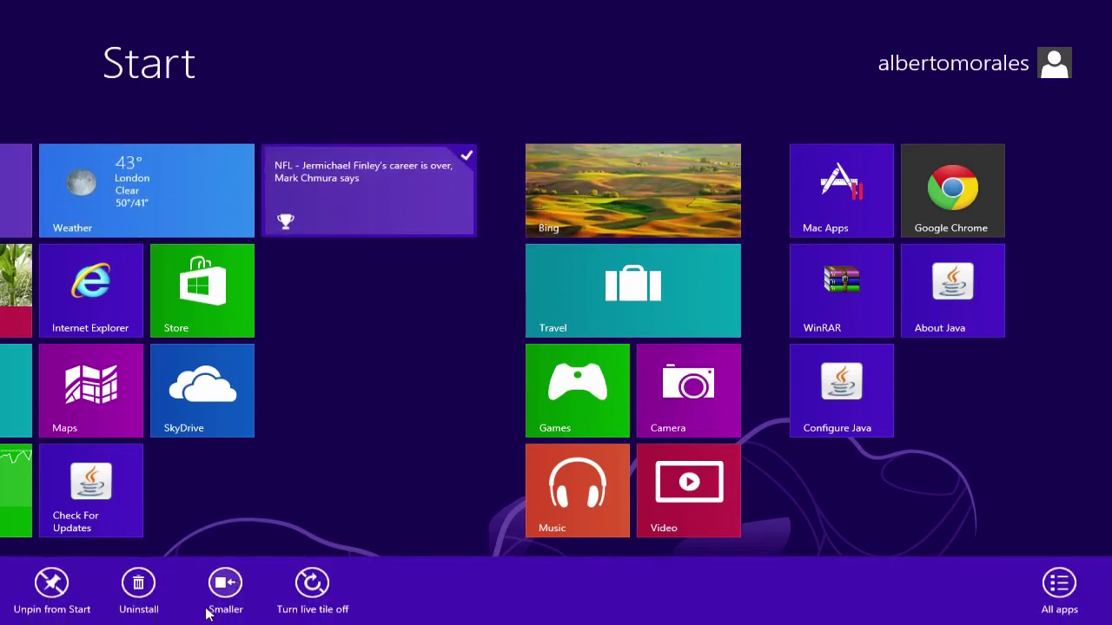
mouse_move(138, 583)
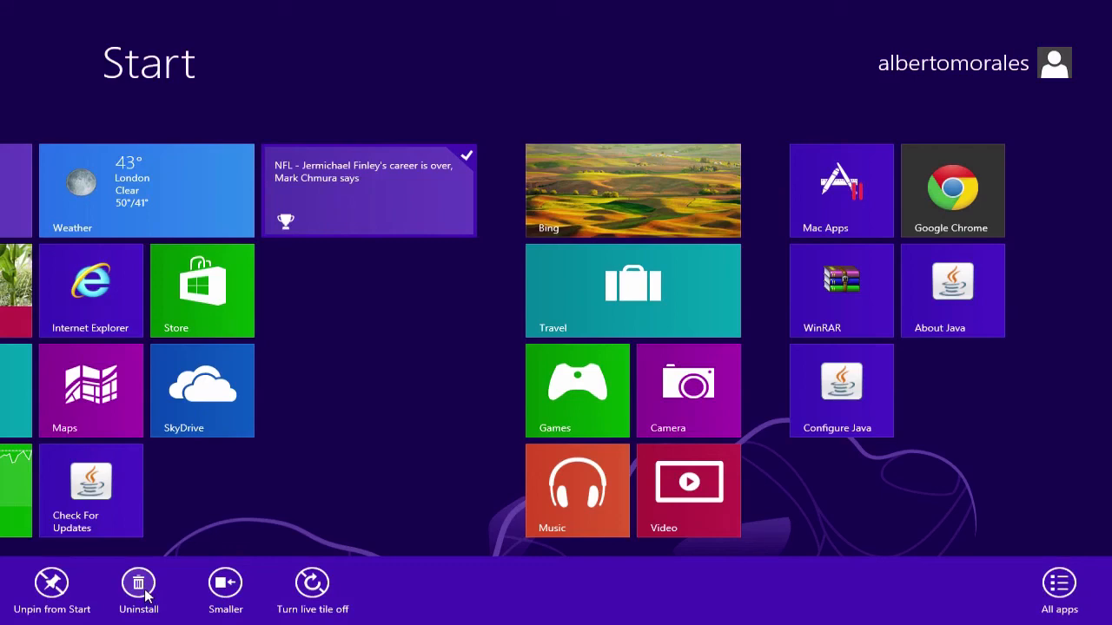
mouse_move(51, 582)
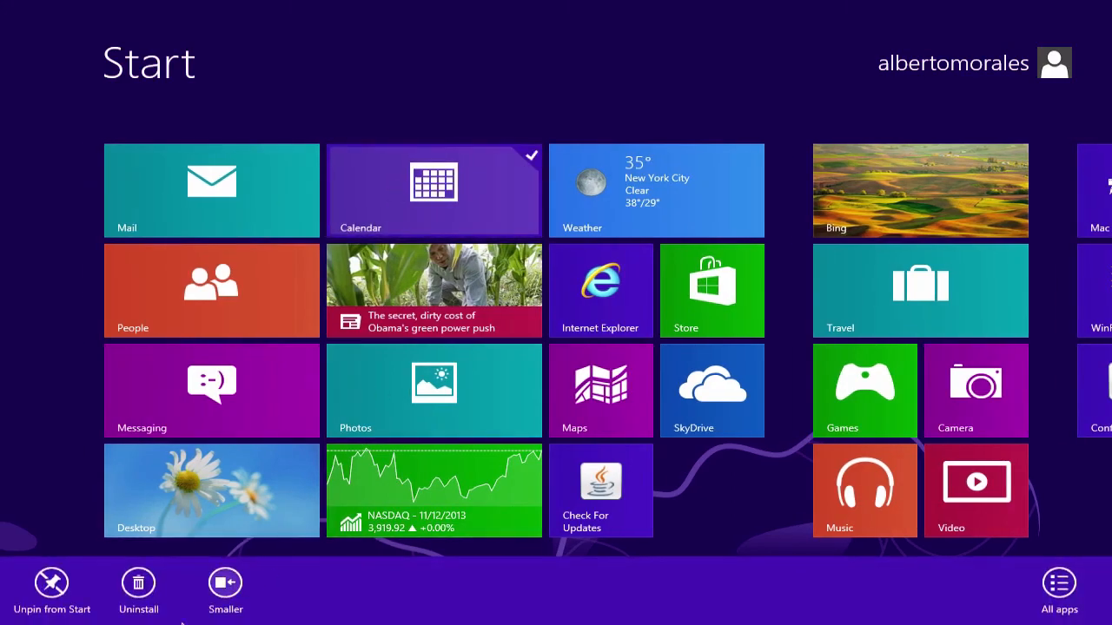
left_click(1057, 582)
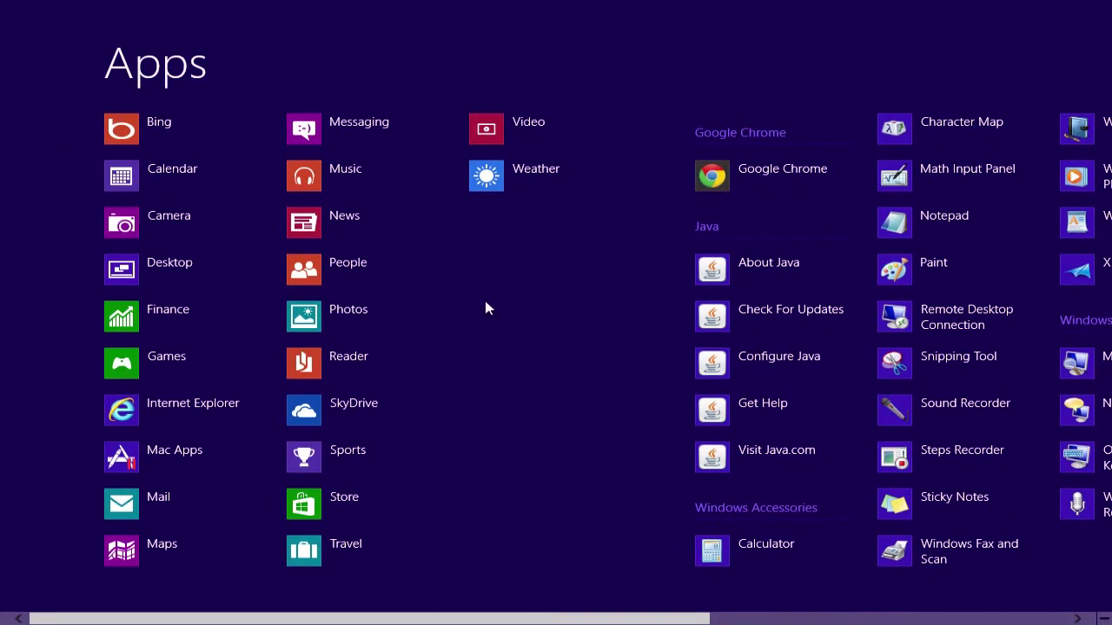
mouse_move(598, 272)
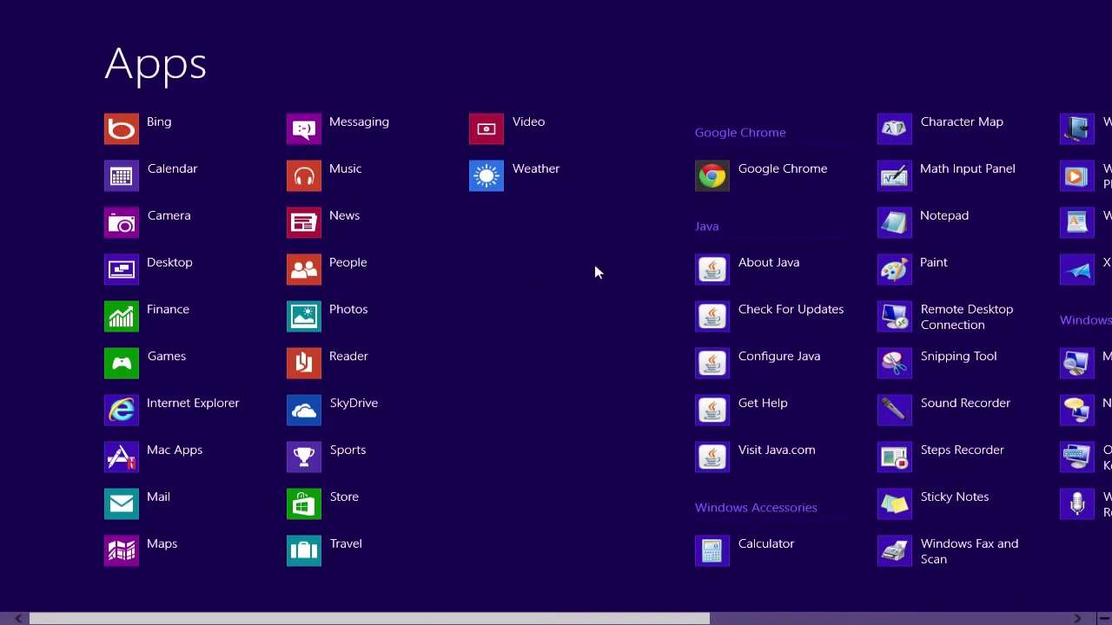
mouse_move(230, 146)
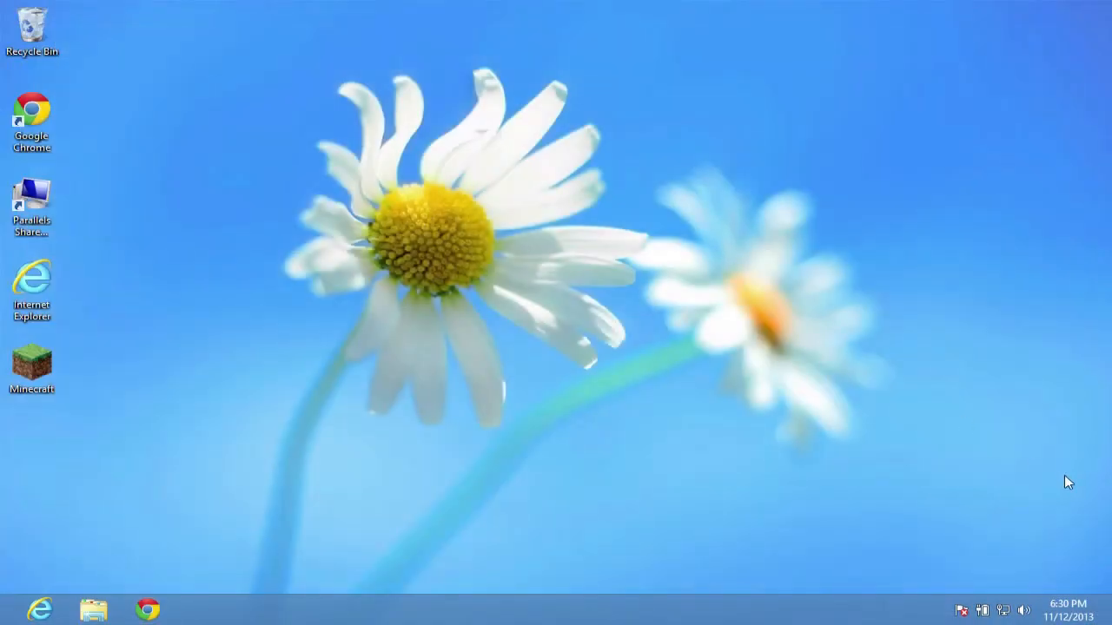
mouse_move(1062, 387)
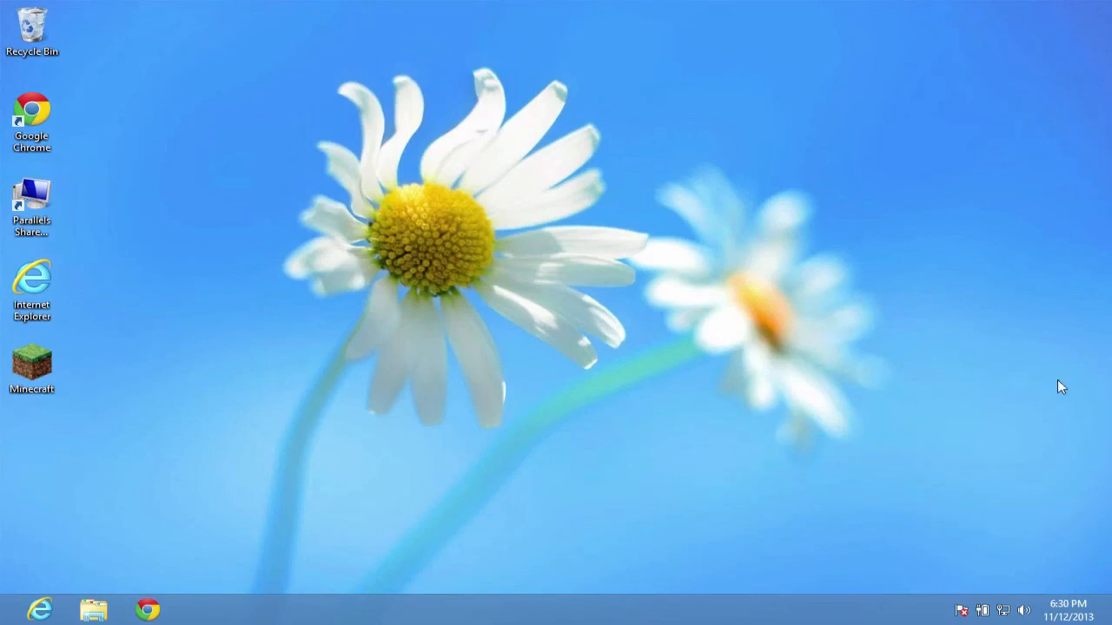